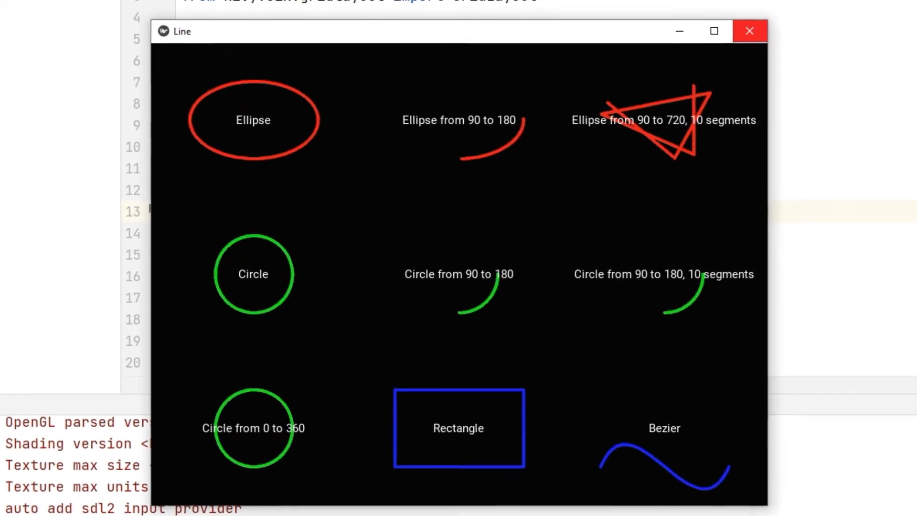
Open Line.kv from the Project panel and scroll down to the LineBezier rule.
left_click(750, 31)
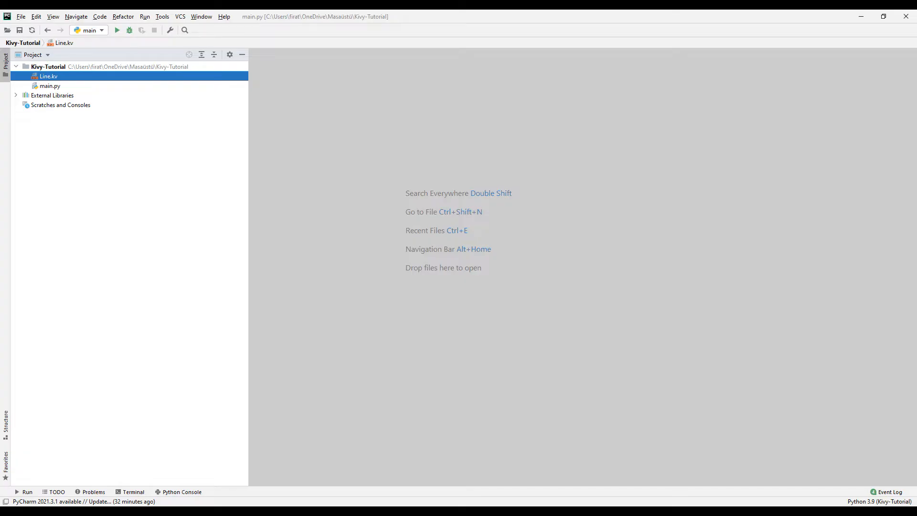
double_click(50, 85)
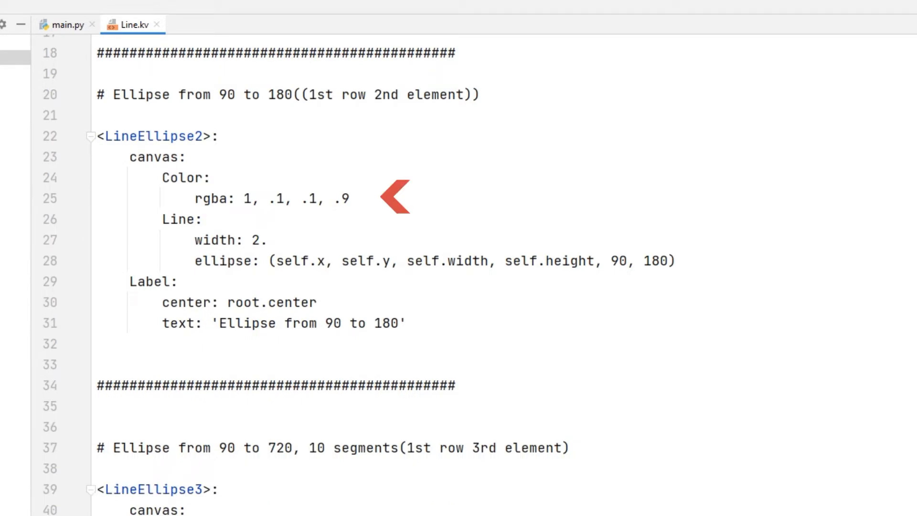
scroll("down", 3)
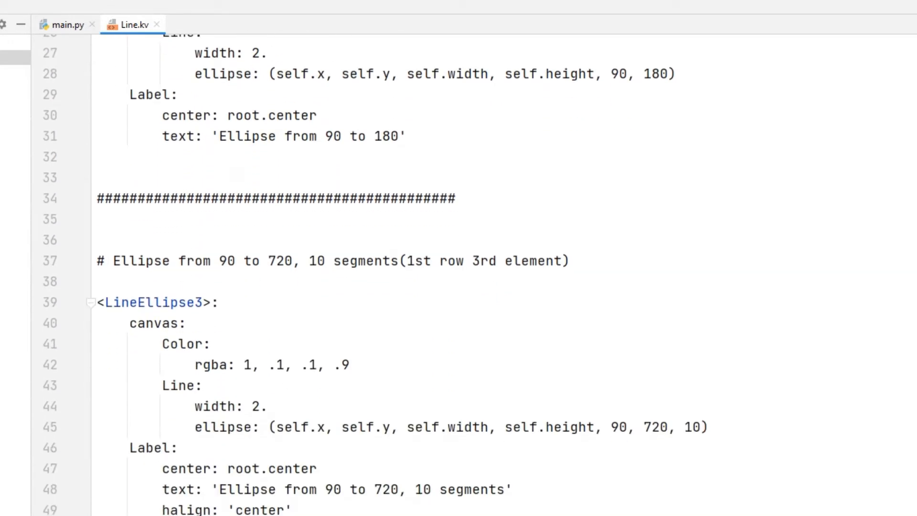
scroll("down", 3)
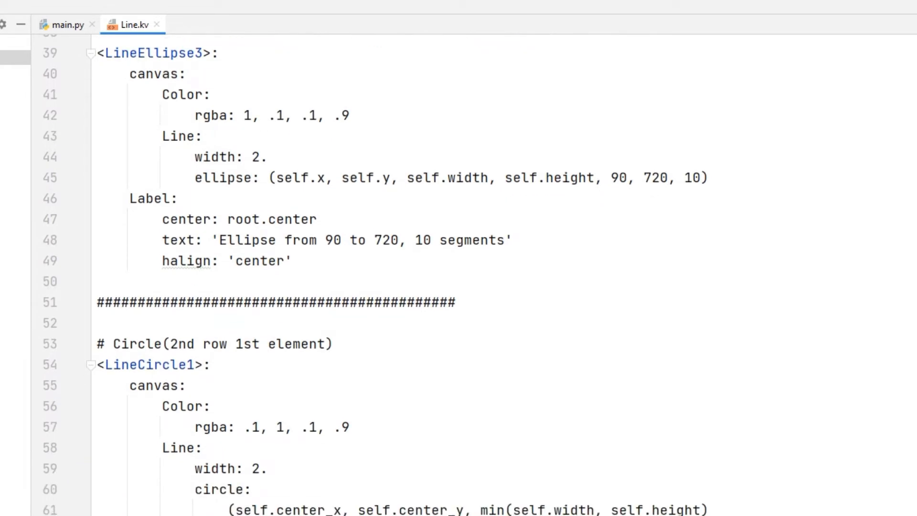
scroll("down", 3)
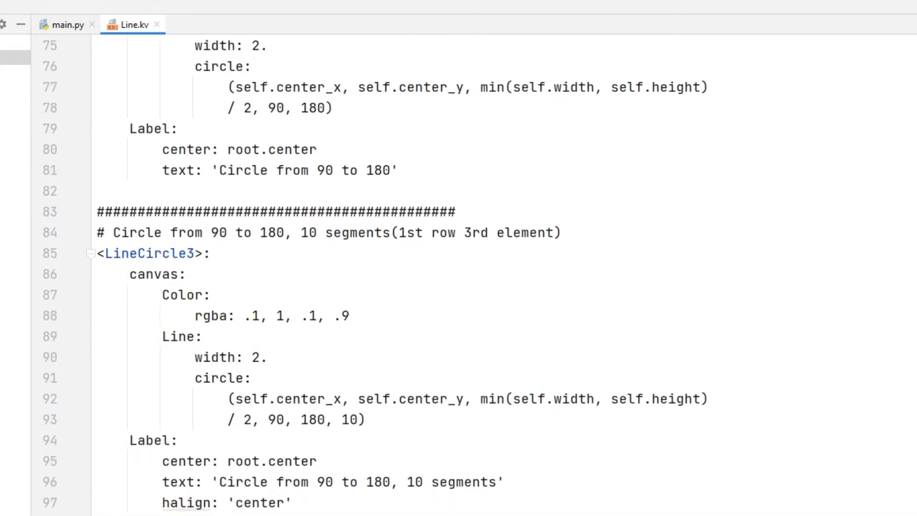
scroll("down", 3)
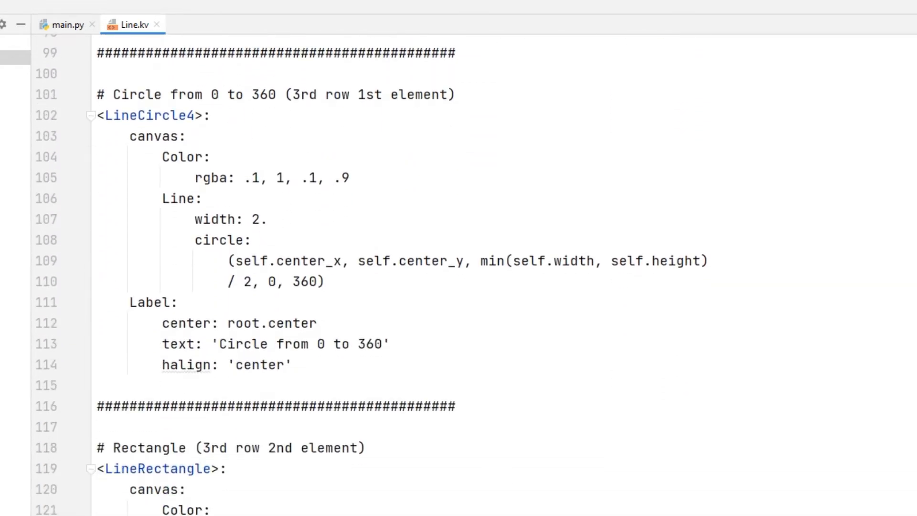
scroll("down", 3)
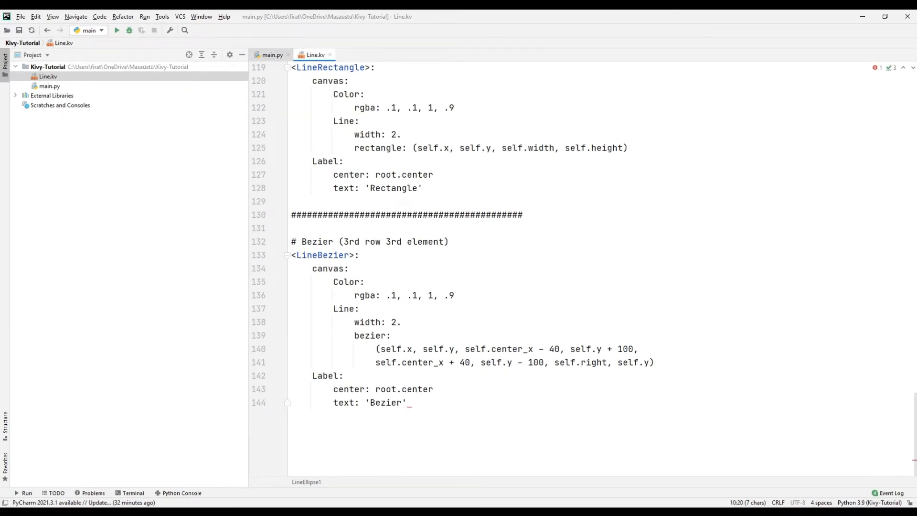
In main.py, import App from kivy.app, GridLayout from kivy.uix.gridlayout and Widget from kivy.uix.widget.
left_click(271, 54)
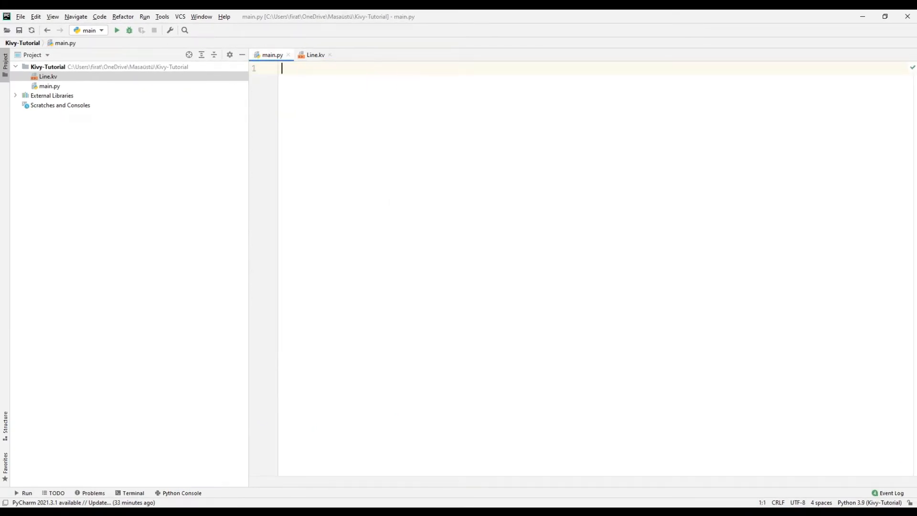
type("from kiv")
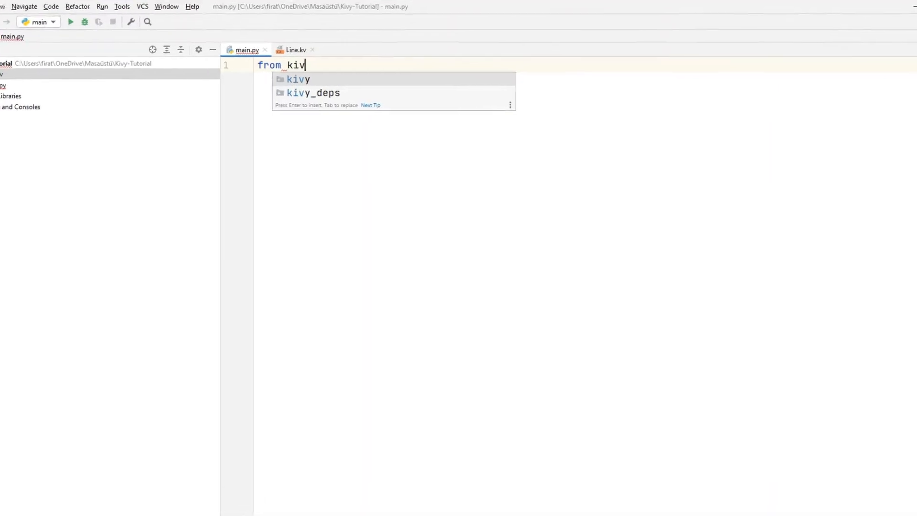
type("y.app i")
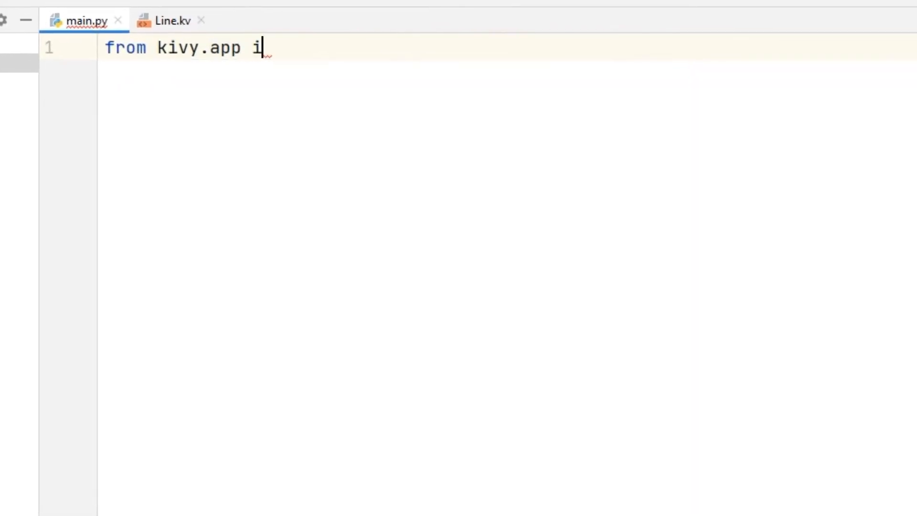
type("mport App")
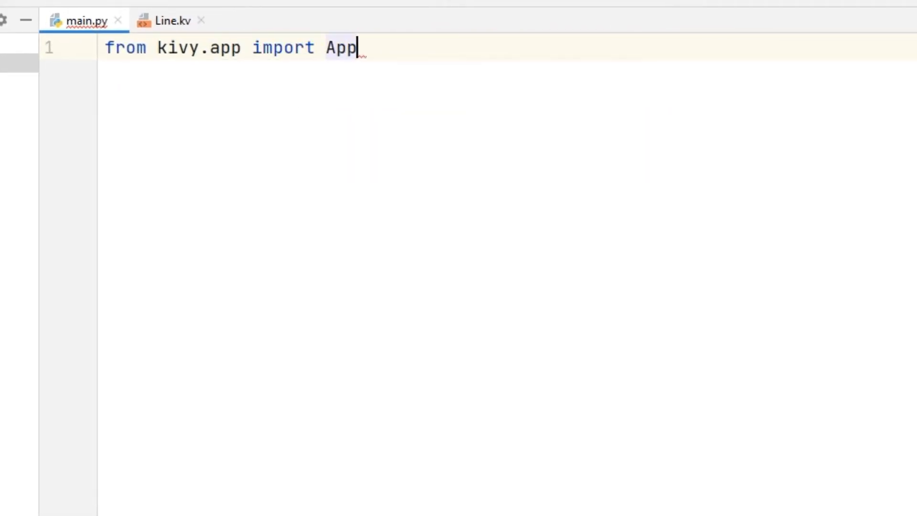
type("from kivy.")
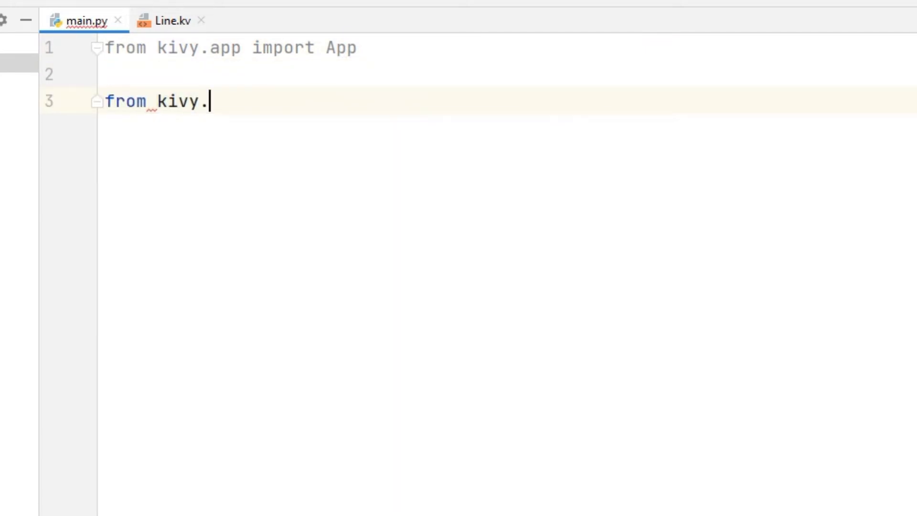
type("uix.gridlayout import")
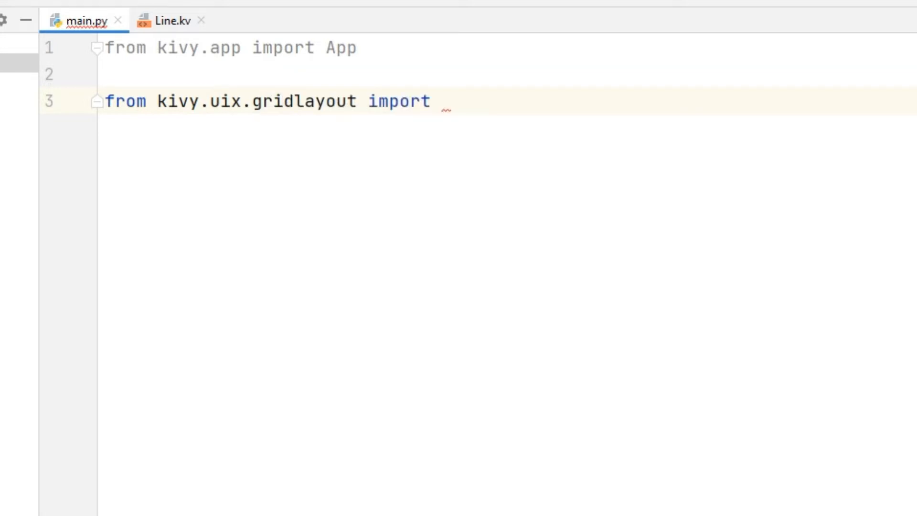
type("GridLayout")
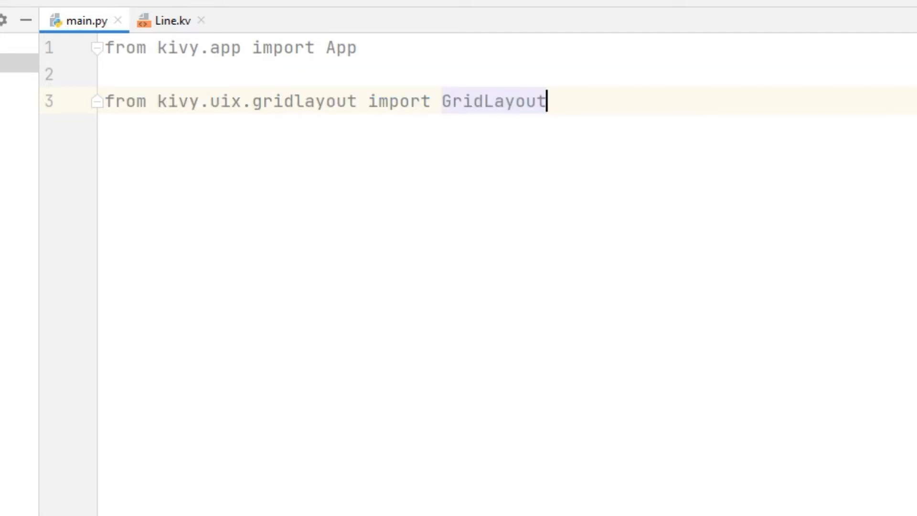
type("from kivy")
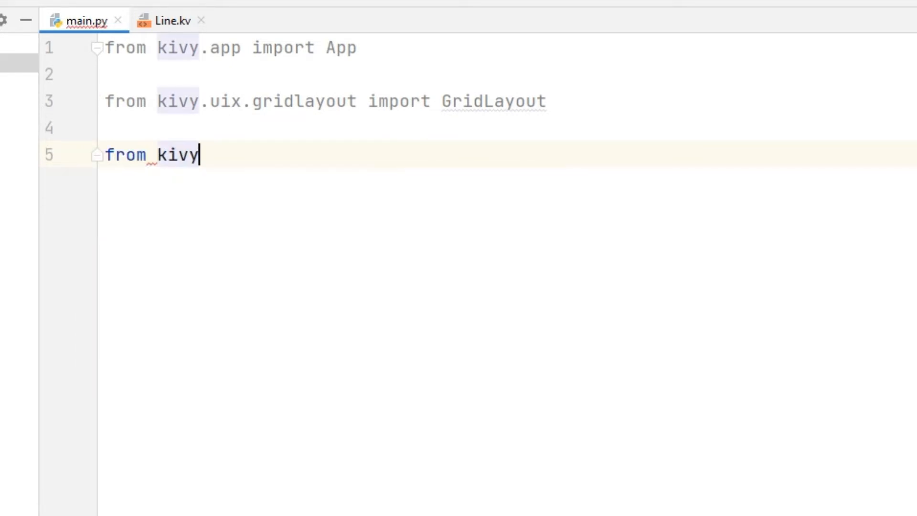
type(".uix")
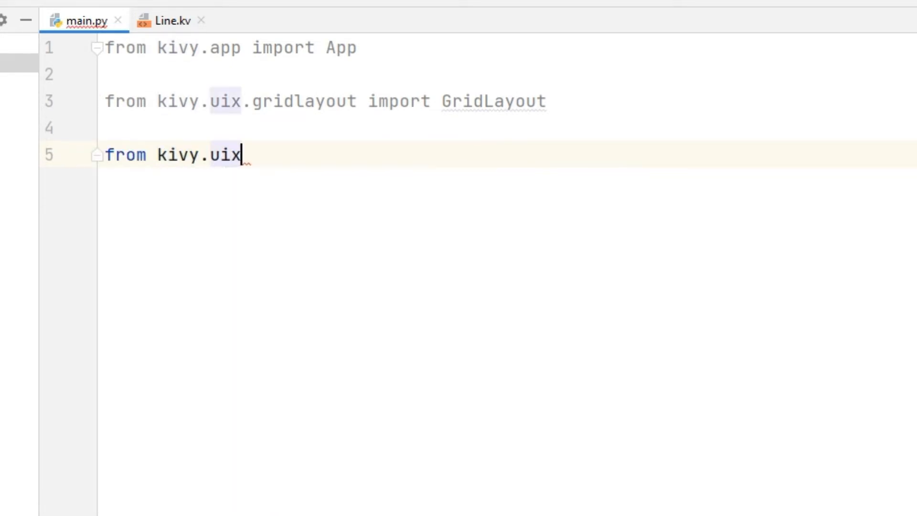
type(".widget import Widget")
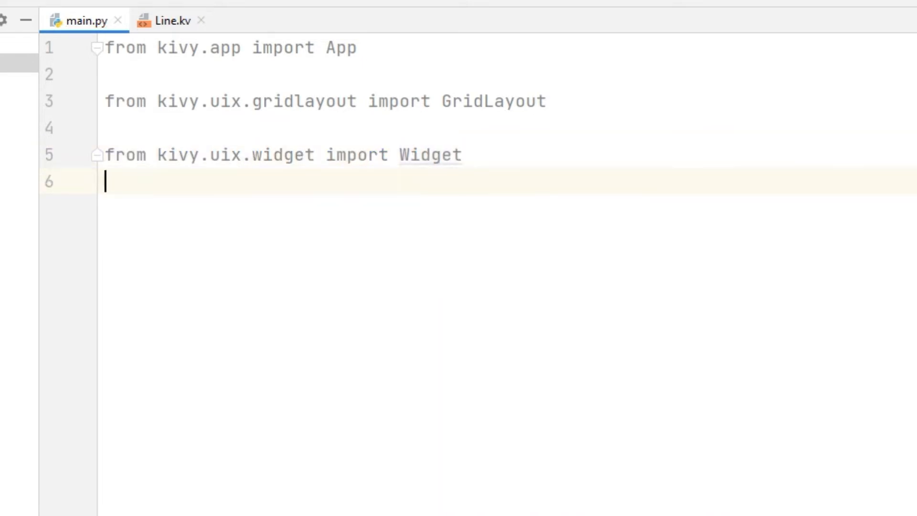
Write empty Widget subclasses LineElippse1, LineElippse2 and LineElippse3 in main.py.
type("class")
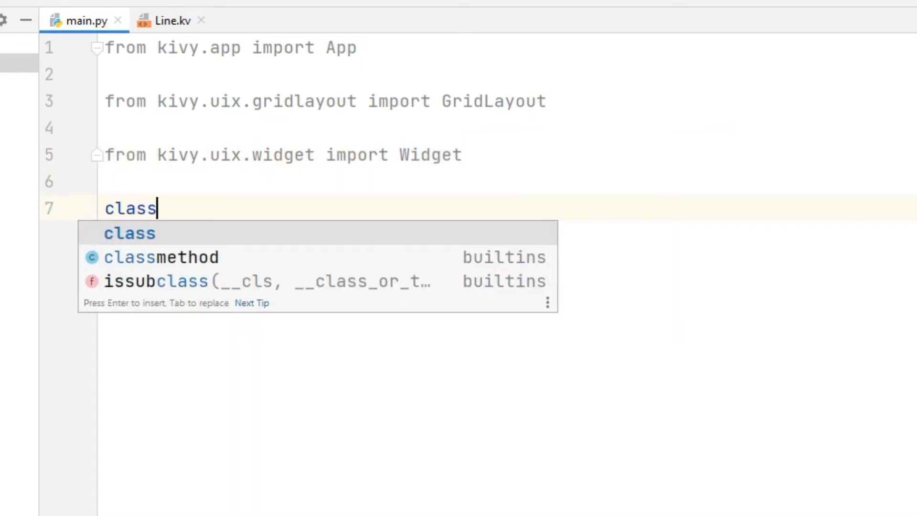
type("LineE")
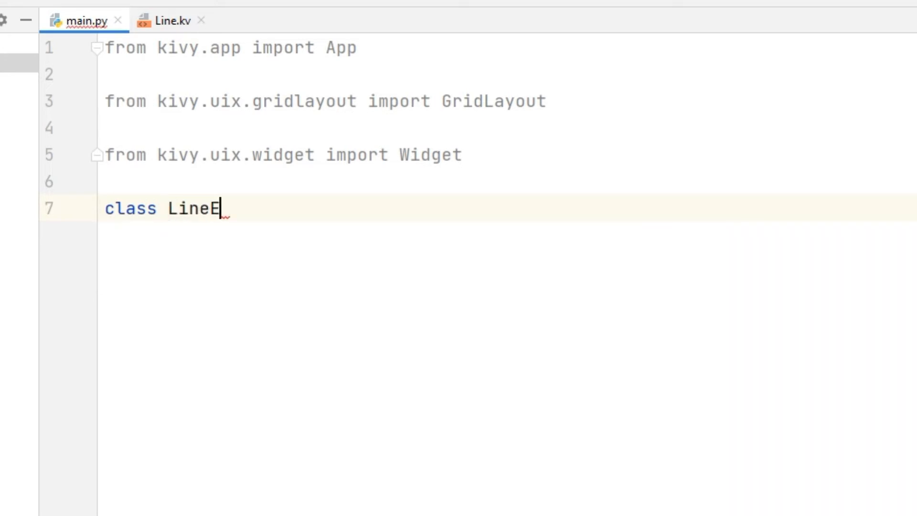
type("lippse1")
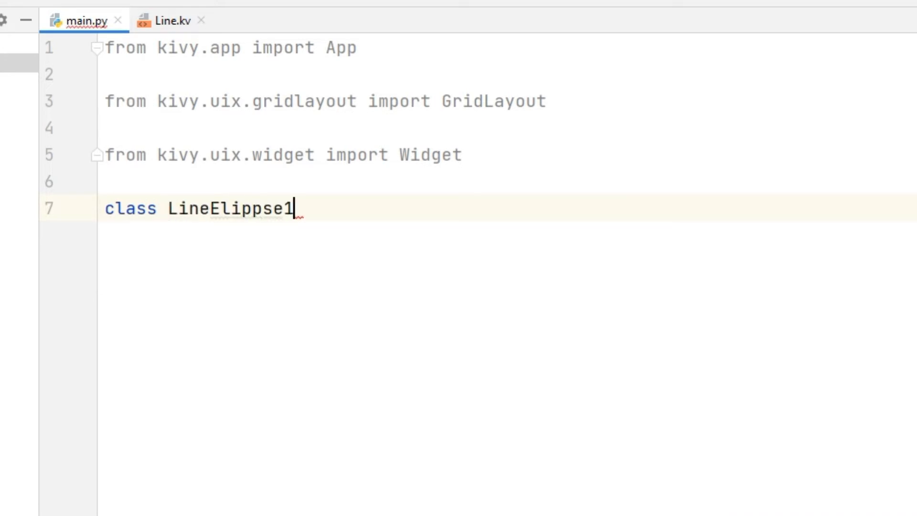
type("(Widget):")
type("pass")
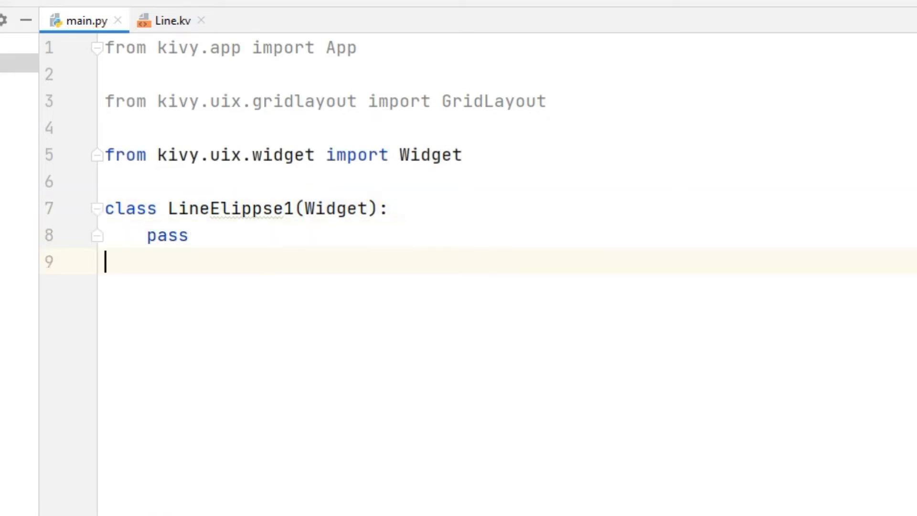
type("class")
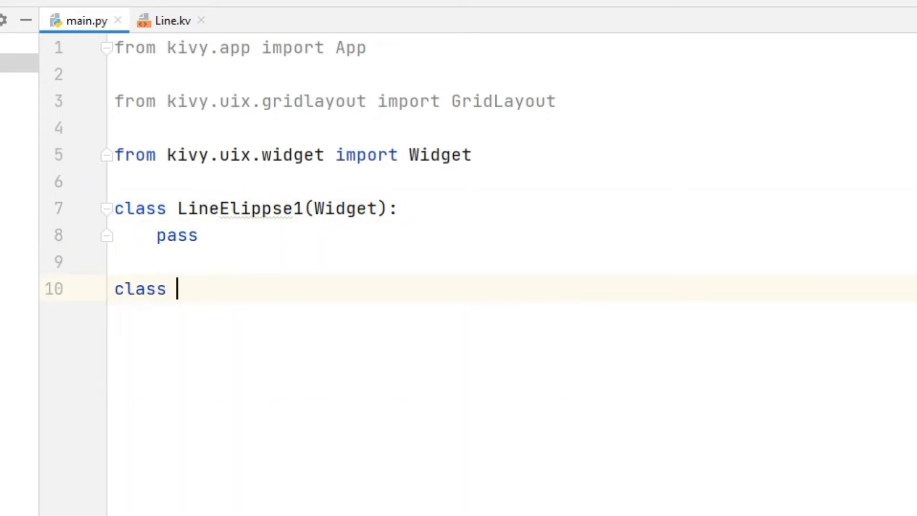
type("LineElippse")
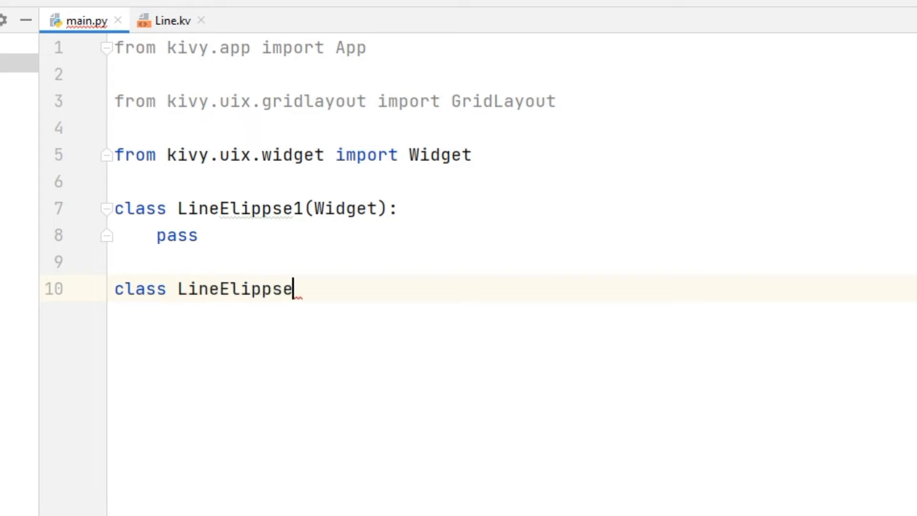
type("2(Widget):")
type("pass")
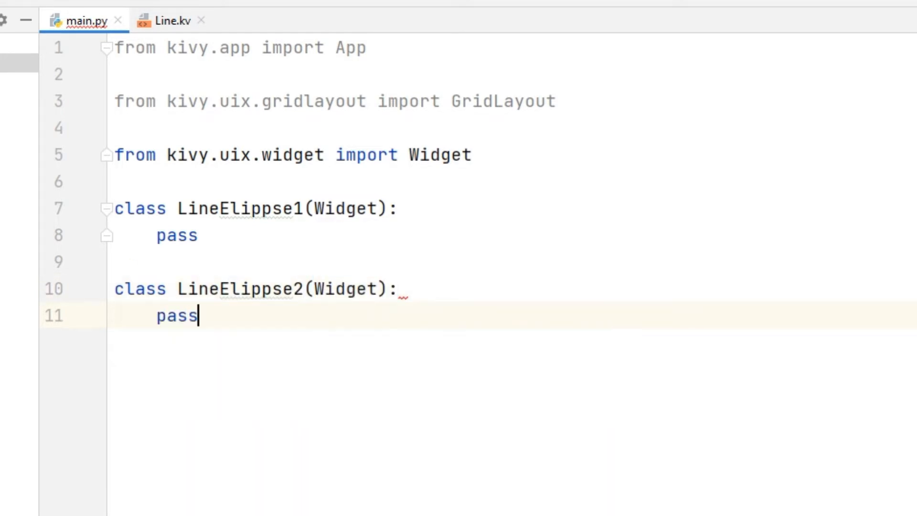
key("enter")
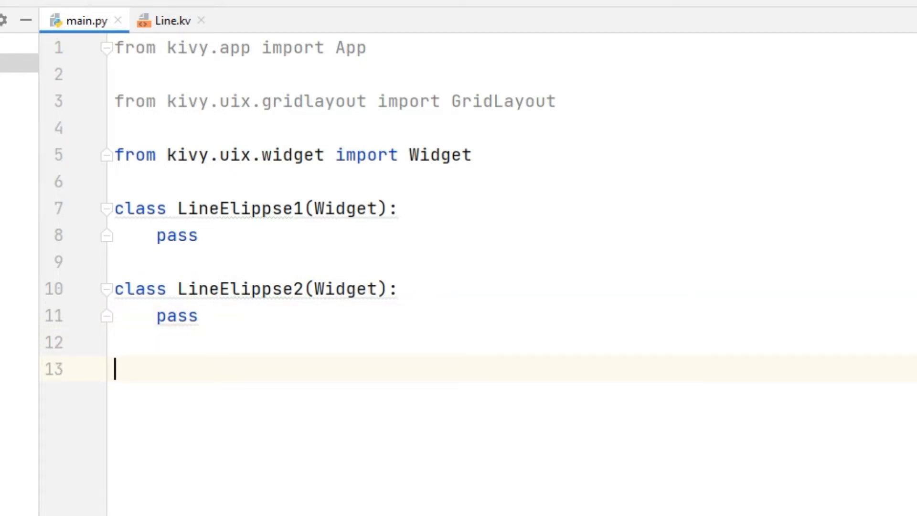
type("class L")
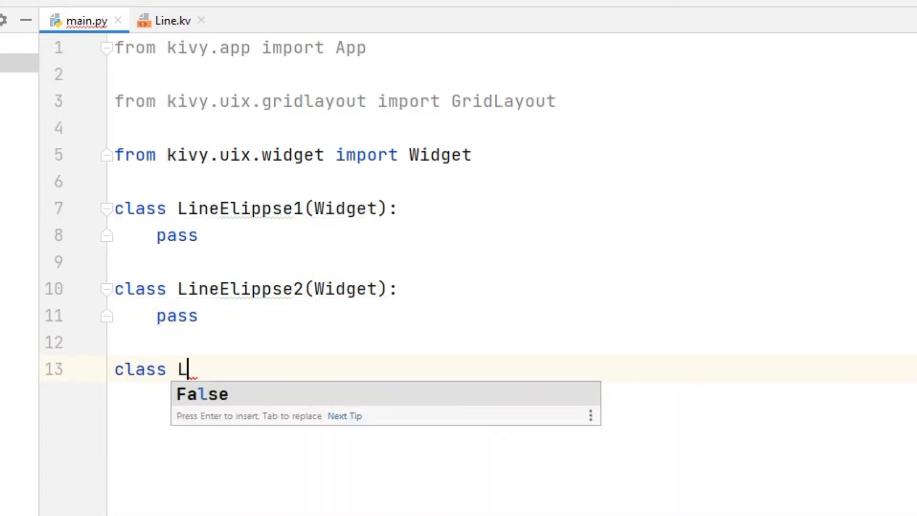
type("ineElippse3(Widget):")
type("pass")
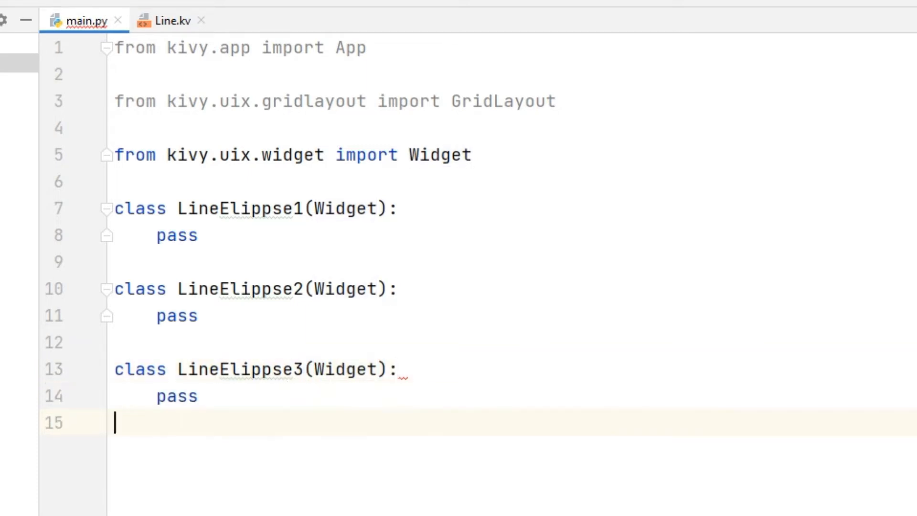
Add Widget subclasses LineCircle1, LineCircle2 and LineCircle3 with pass bodies.
type("class")
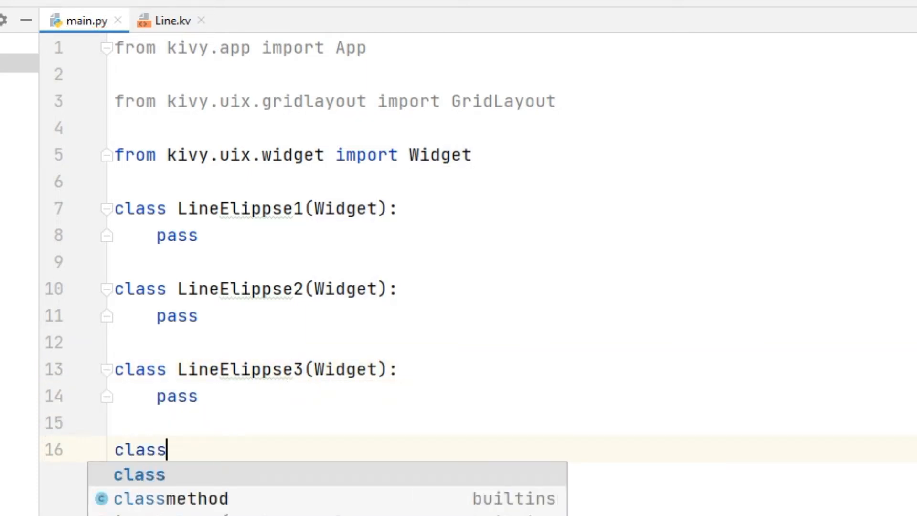
type("LineCircle1")
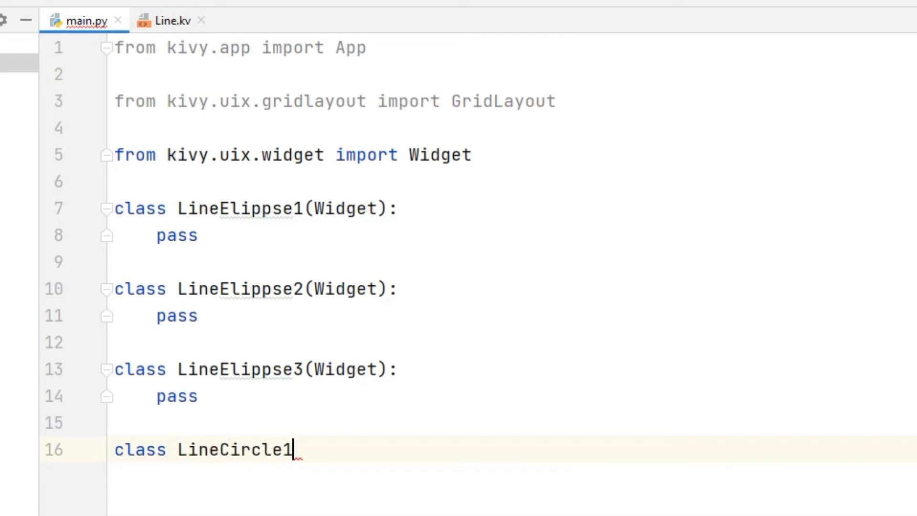
type("(Widget):")
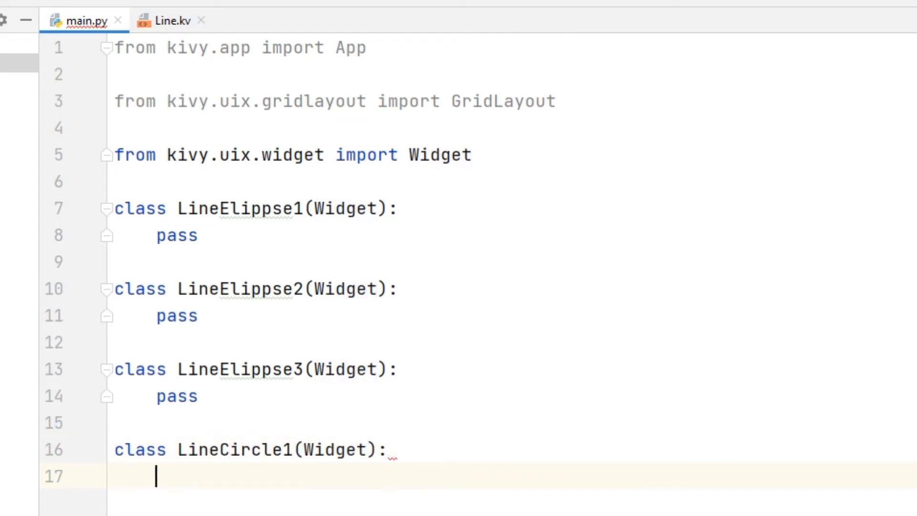
type("pass")
type("class")
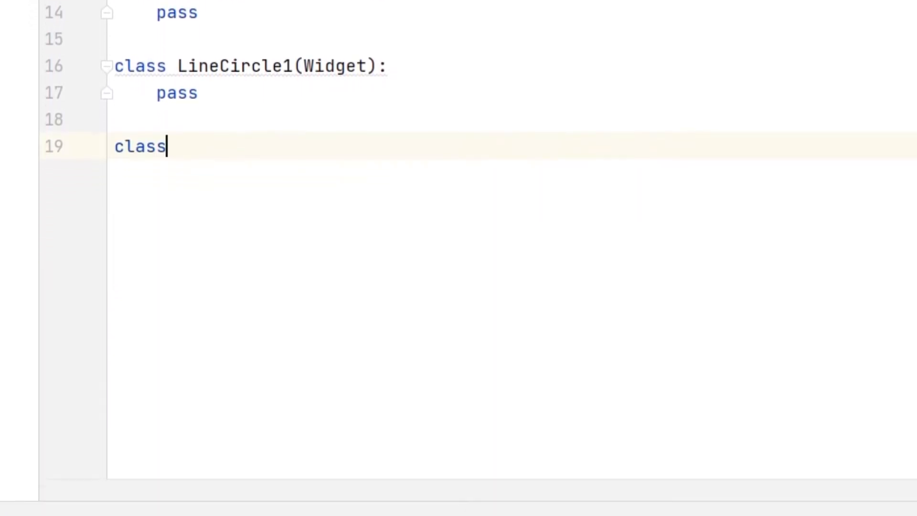
type("LineC")
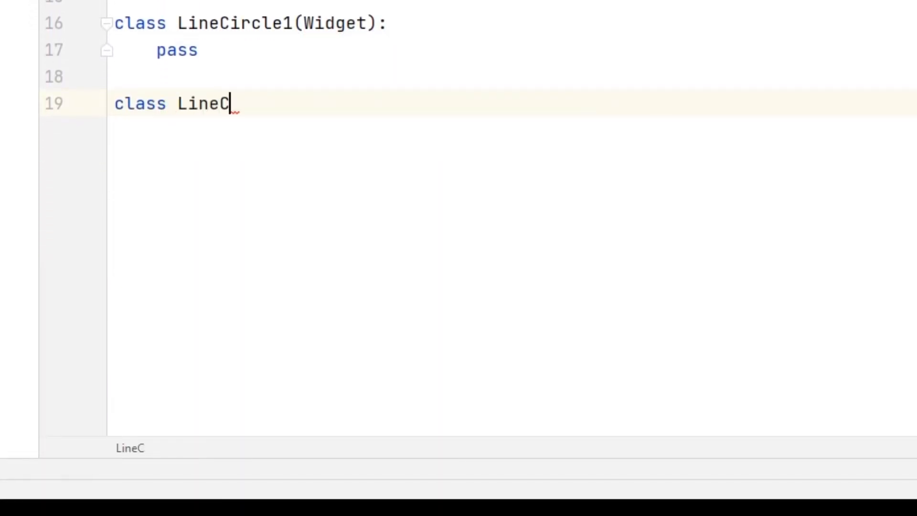
type("ircle2(Widget):")
type("pass")
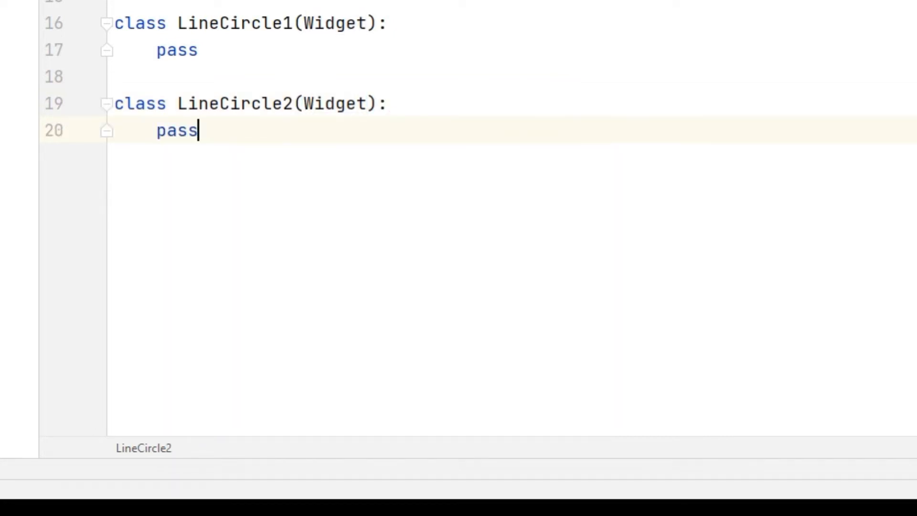
type("class Lin")
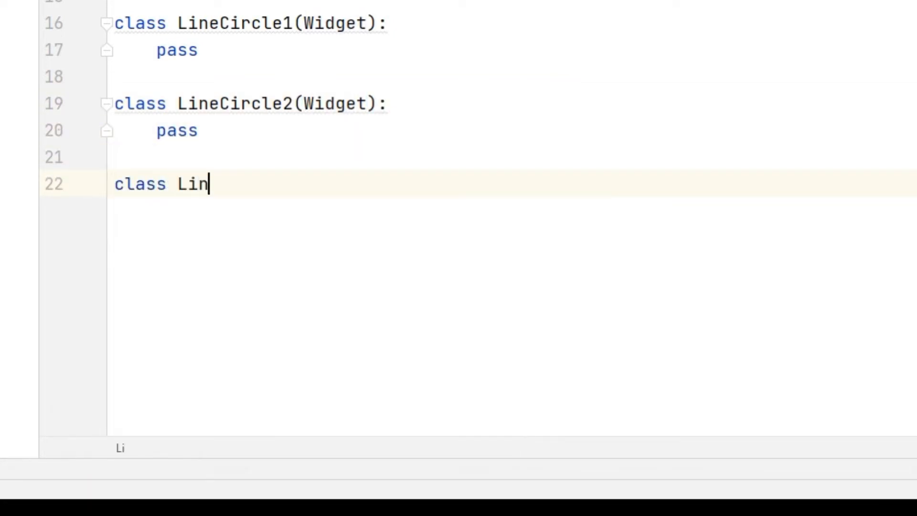
type("eCircle3")
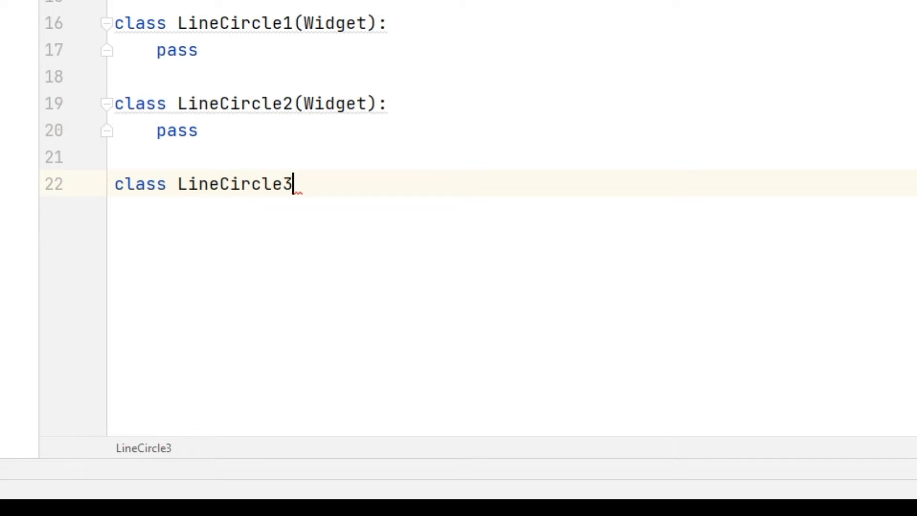
type("(Widget)")
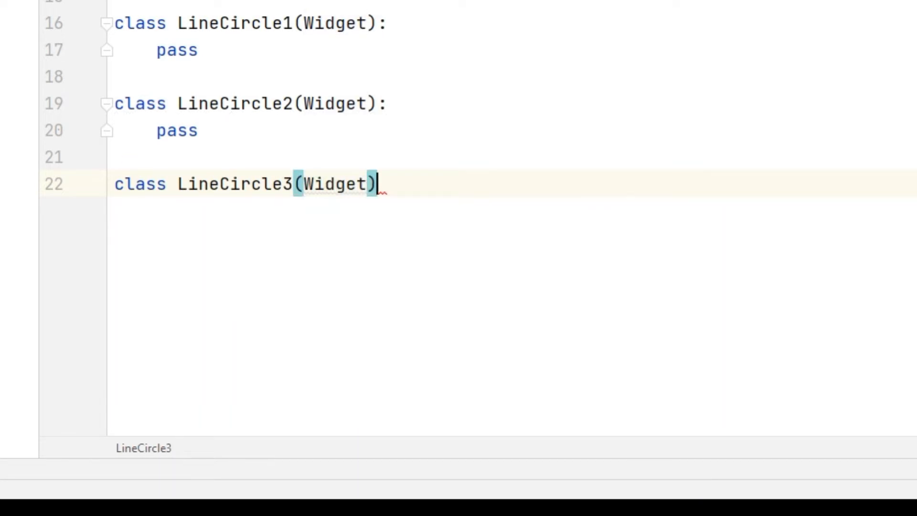
Add Widget subclasses LineCircle4, LineRectangle and LineBezier.
type("class LineCircle4")
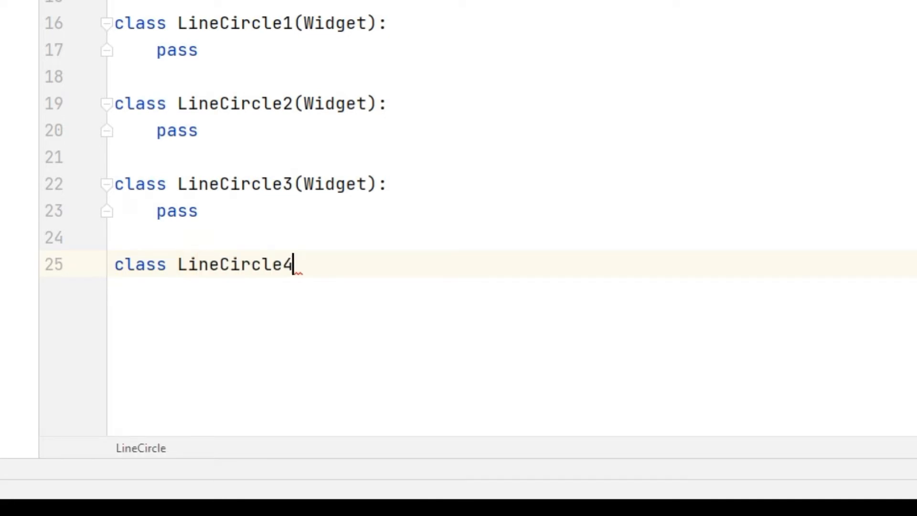
type("(Widget):")
type("pass")
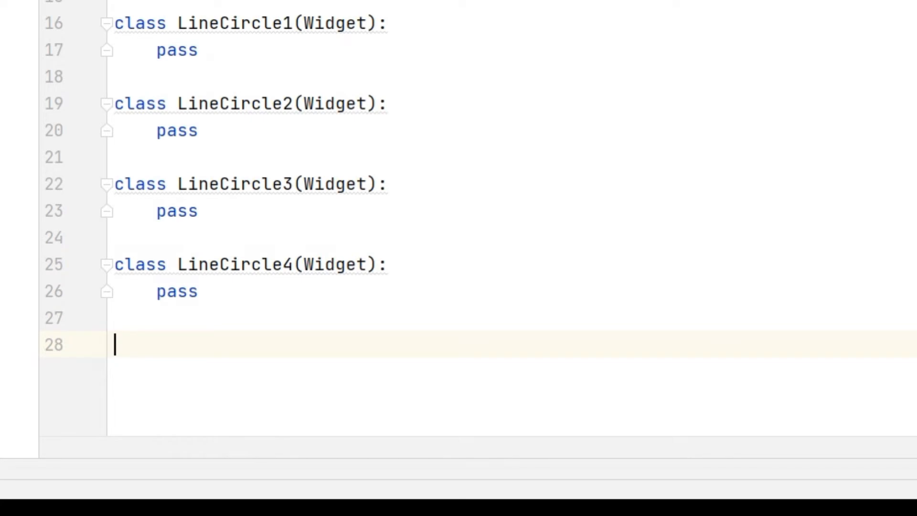
type("class L")
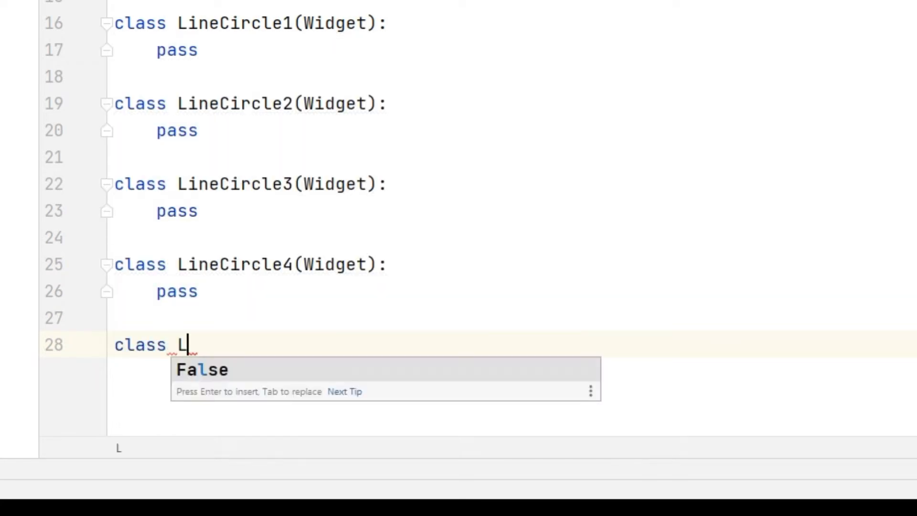
type("ineRectangle")
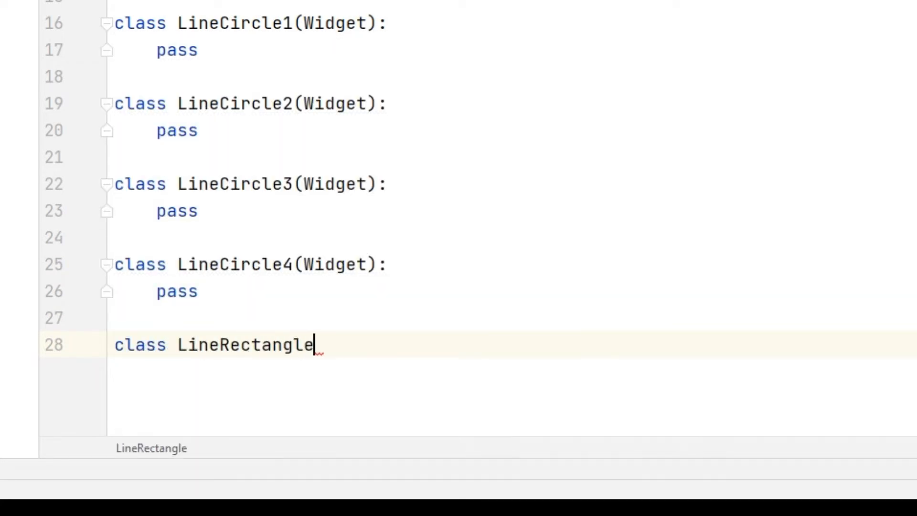
type("(Widget):")
type("pass")
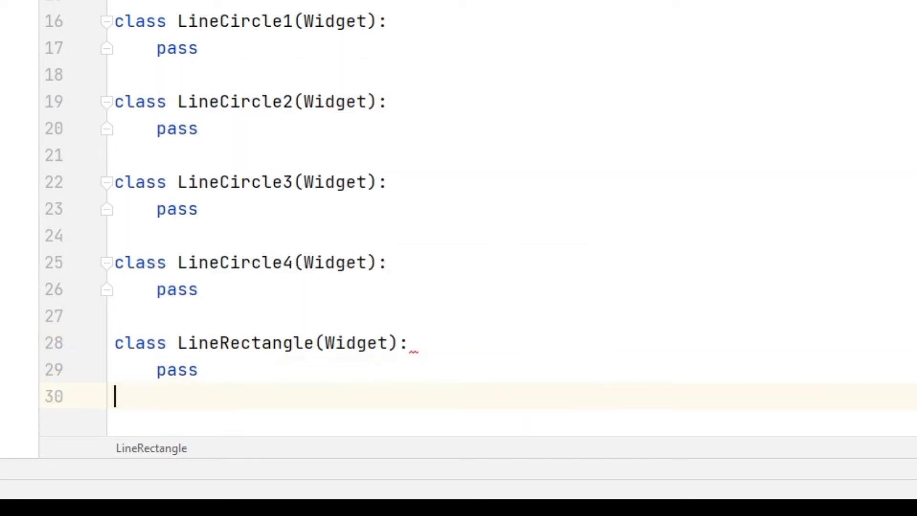
type("class LineBezier")
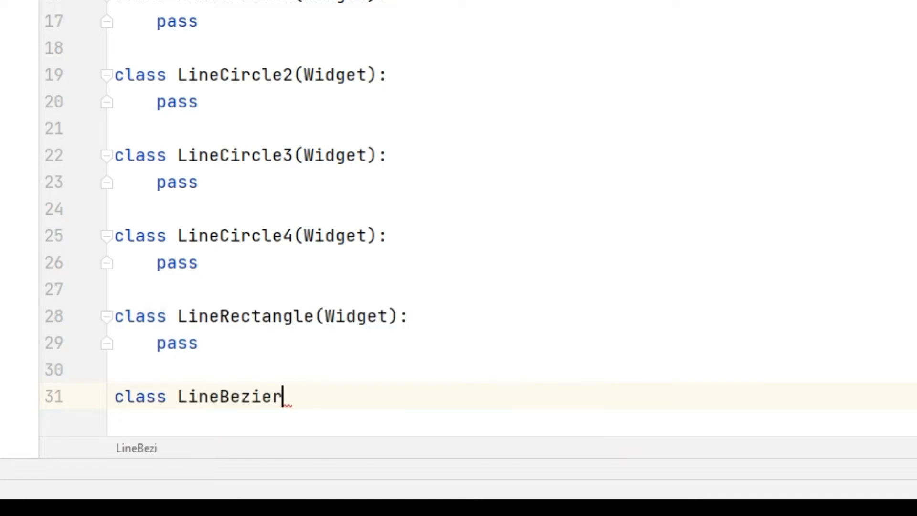
type("(Widget):")
type("pass")
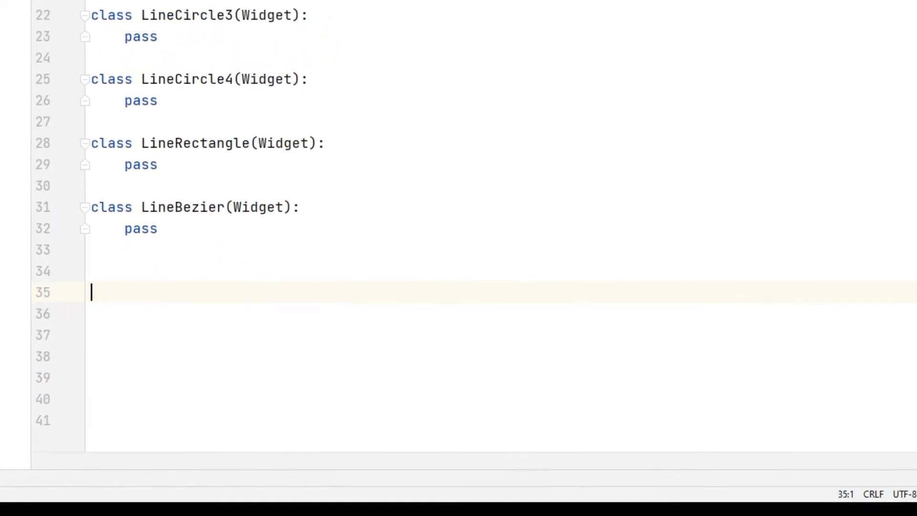
Write class LineApp(App) whose Build creates root GridLayout with cols=3 and padding 50.
type("class LineA")
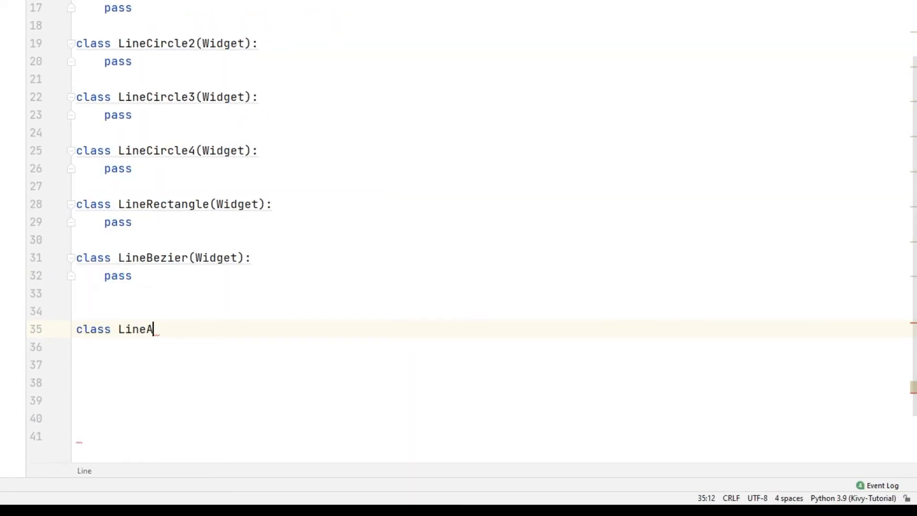
type("pp(App):")
left_click(495, 347)
type("def B")
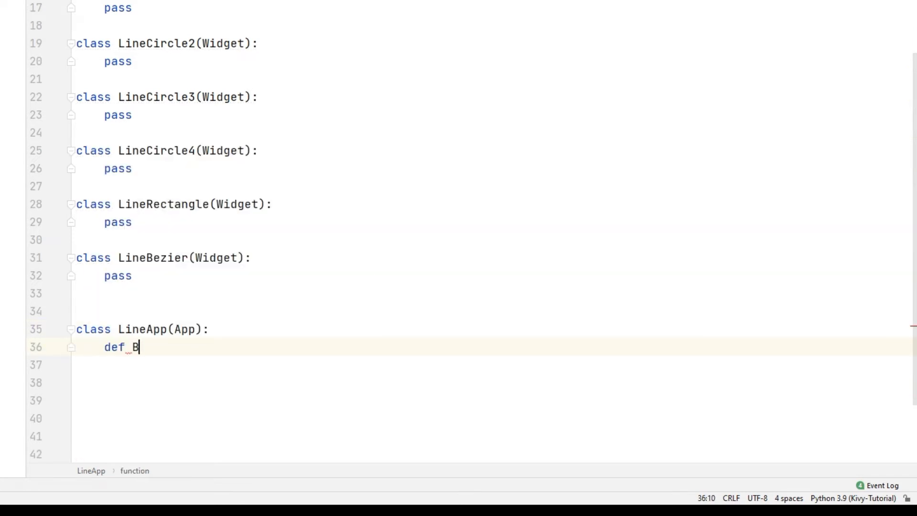
type("uild(self):")
left_click(495, 365)
type("root = Gri")
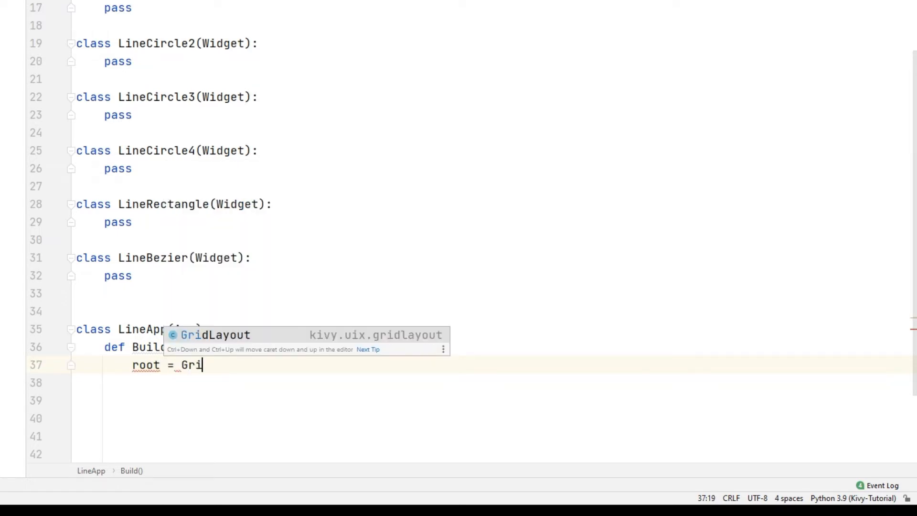
type("dLayout(cols=3")
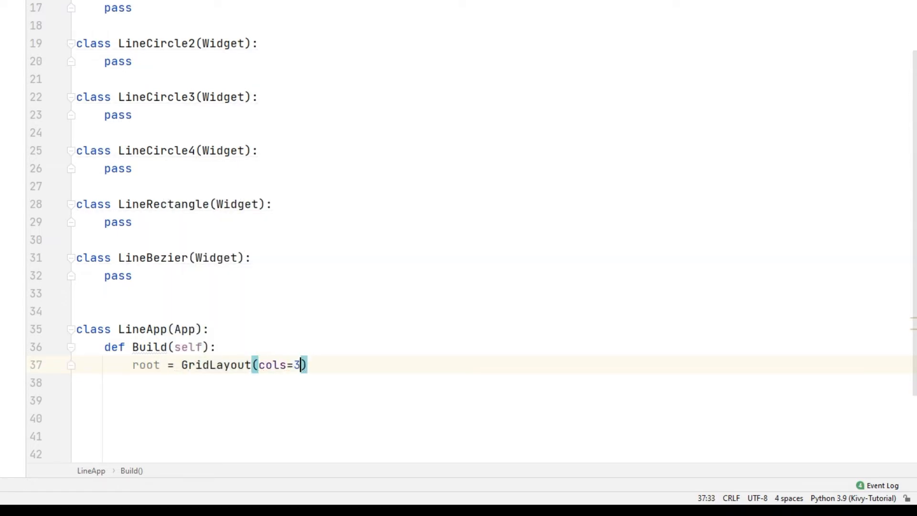
type(", padding = 50")
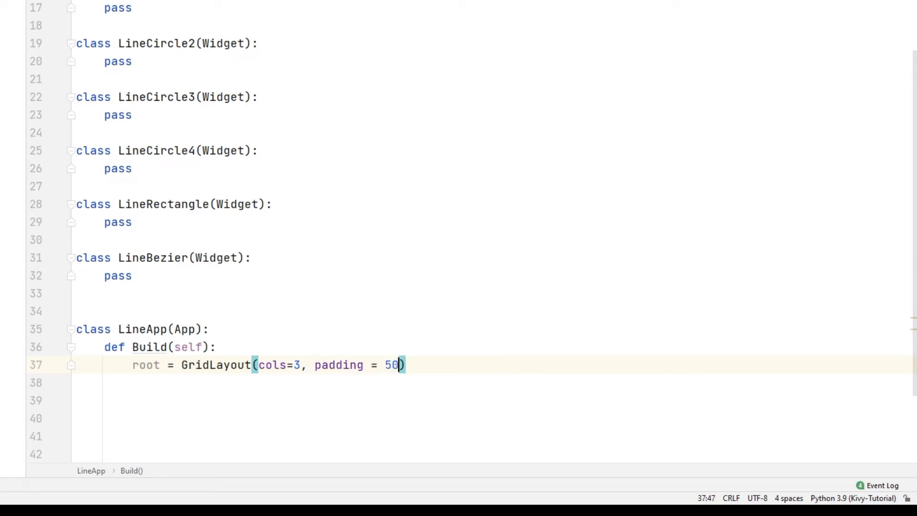
Give the GridLayout spacing 100 and add the three ellipse widgets to root.
type(", spacing = 100")
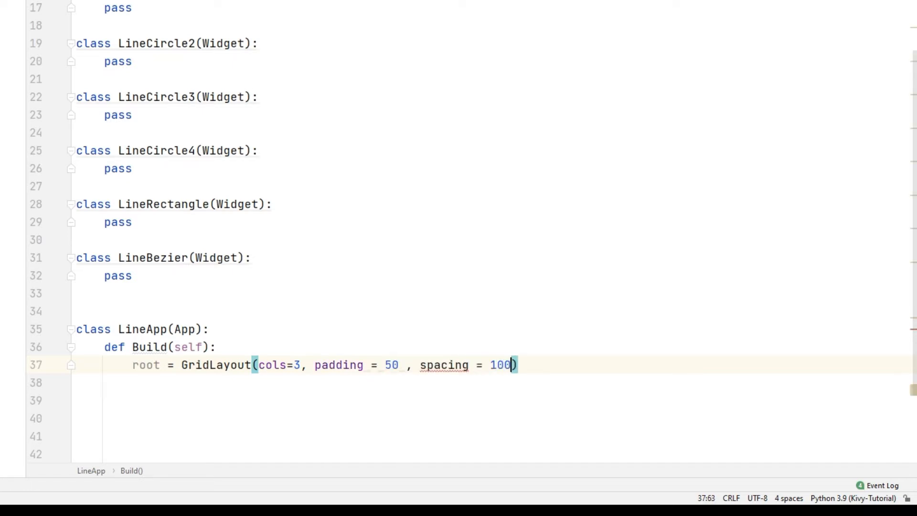
type("root.ad")
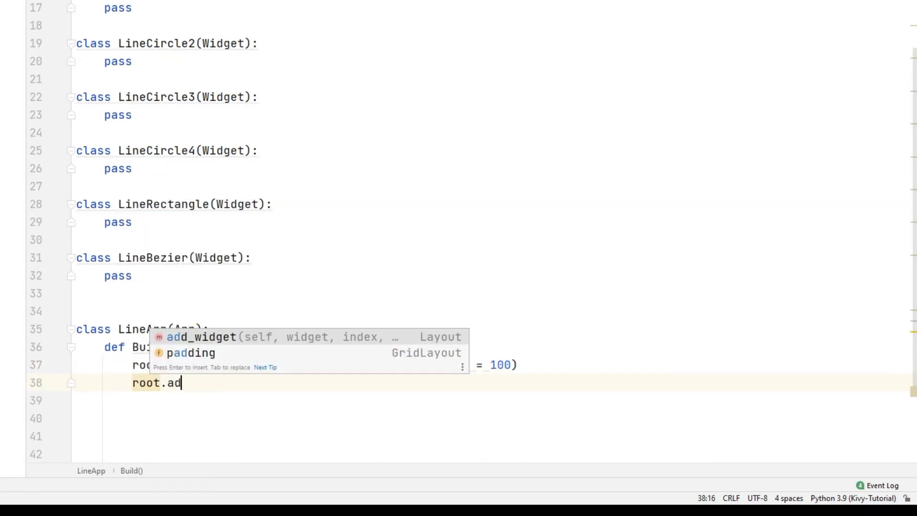
type("d_widget(L")
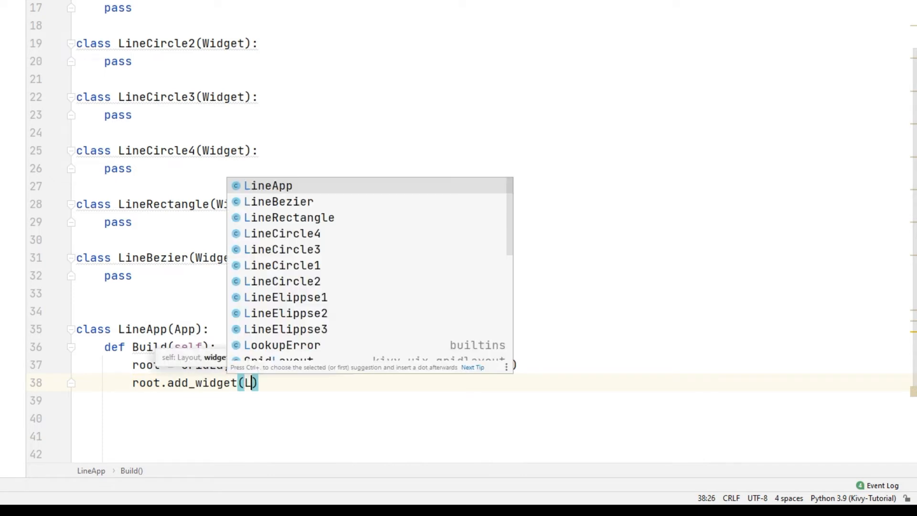
type("ineElippse1(")
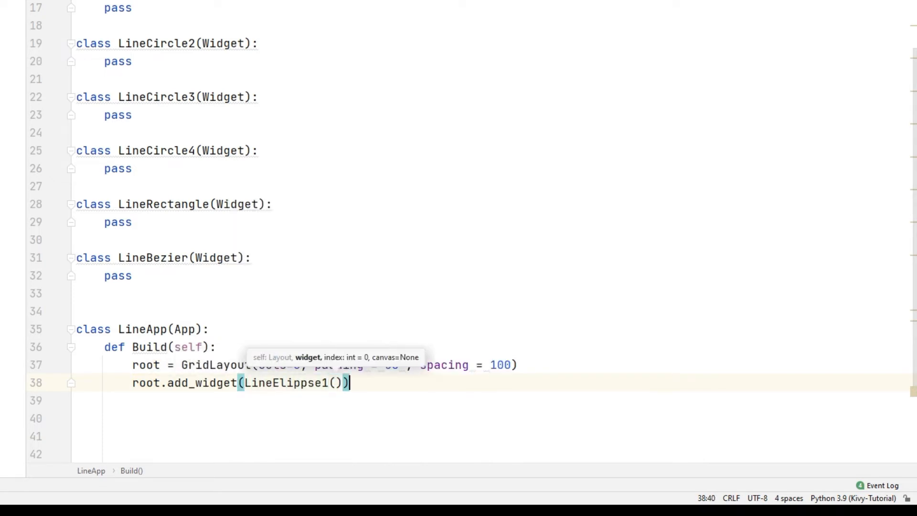
type("root.a")
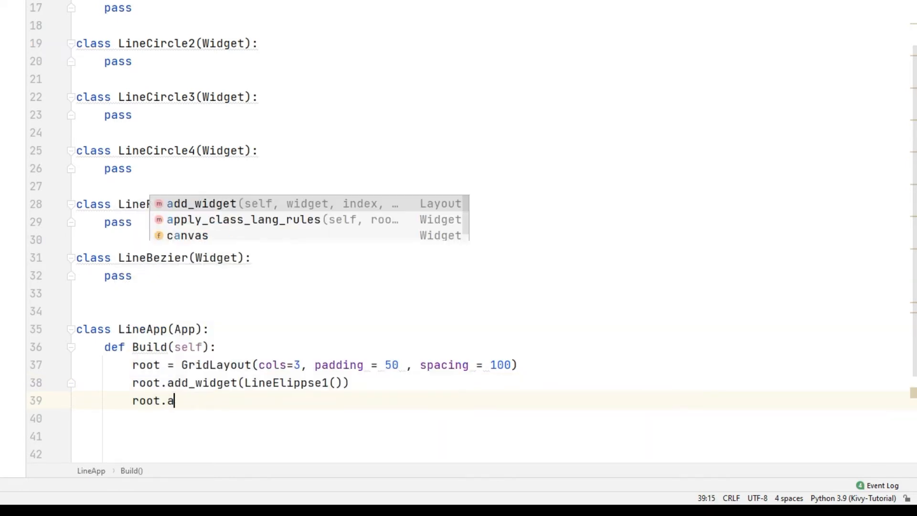
type("dd_widget(LineElippse2(")
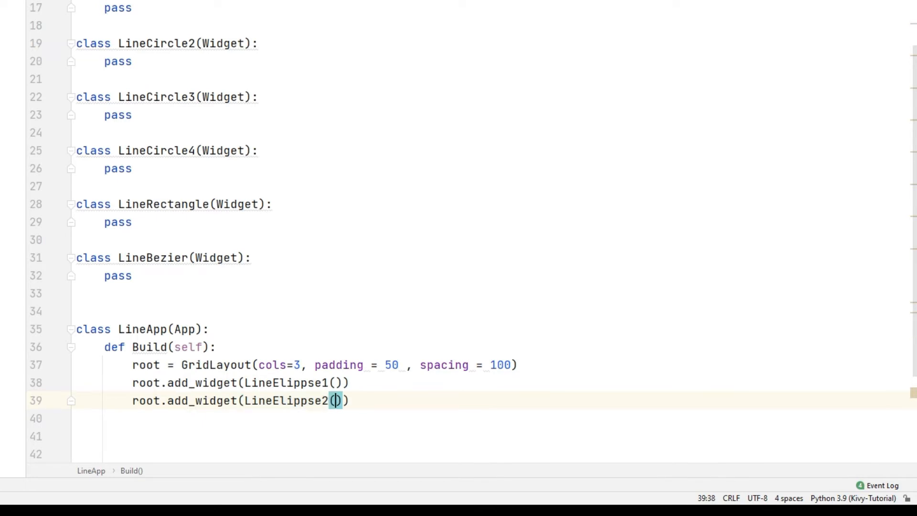
type("root.ad")
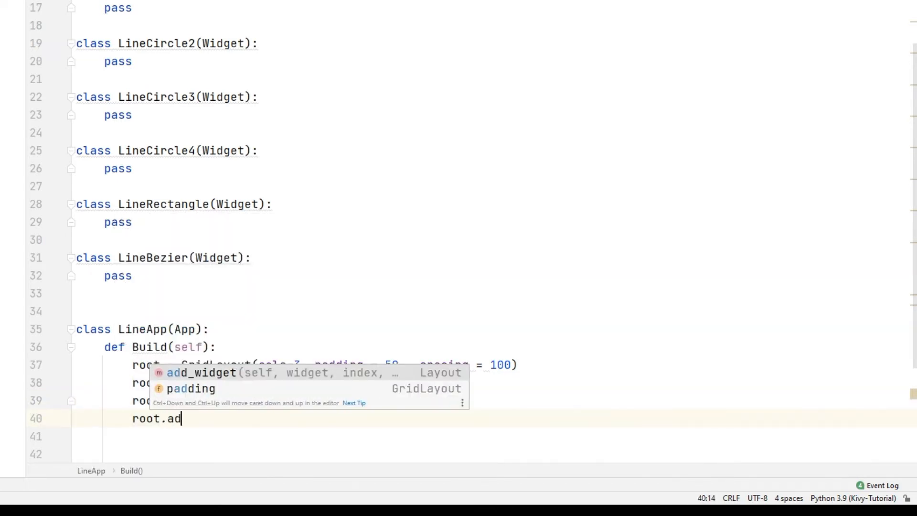
type("d_widget(L")
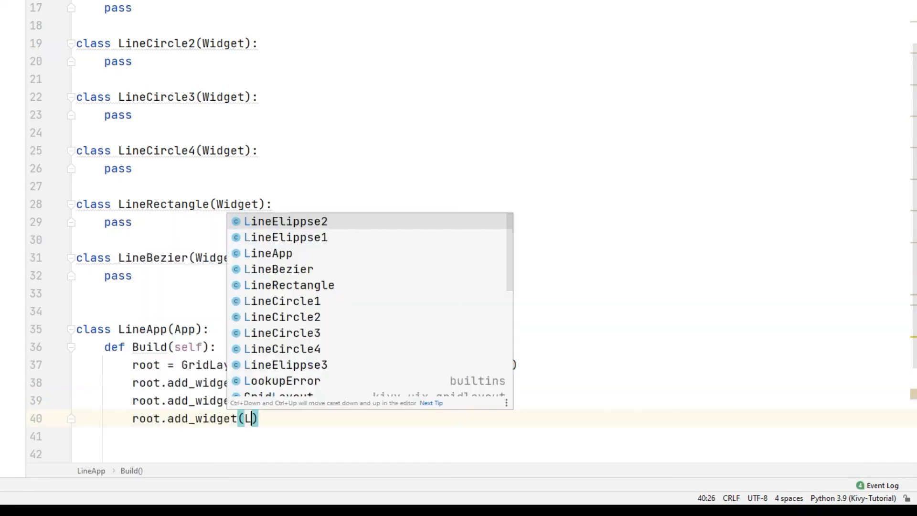
type("ineElippse3(")
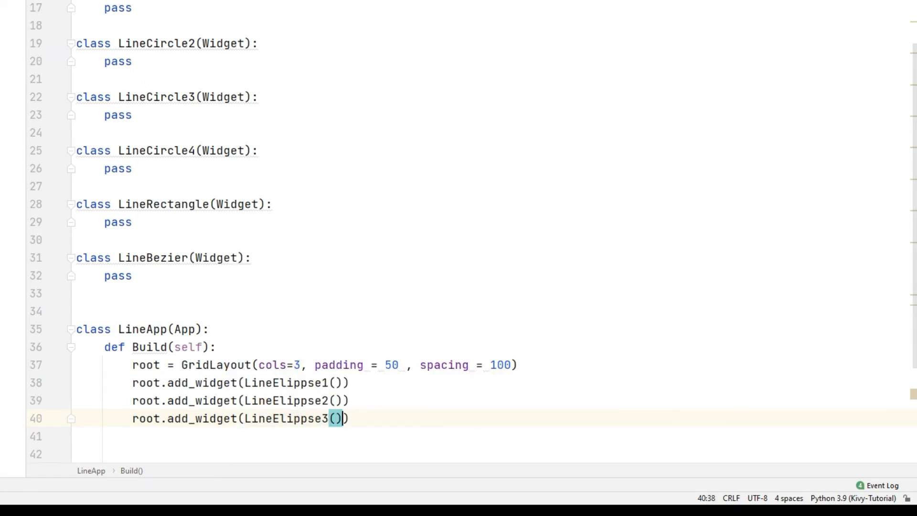
Add the LineCircle, LineRectangle and LineBezier widgets to root and start returning root.
type("root.add_widget(Lin")
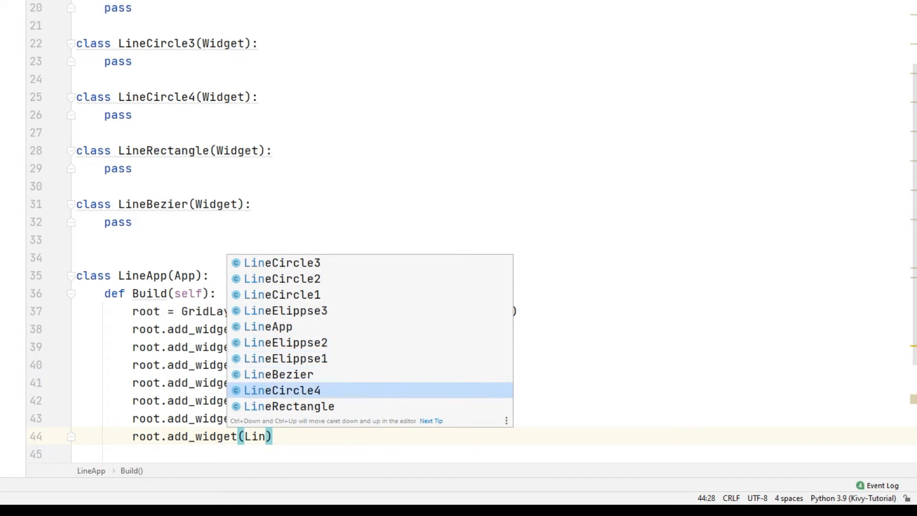
left_click(281, 390)
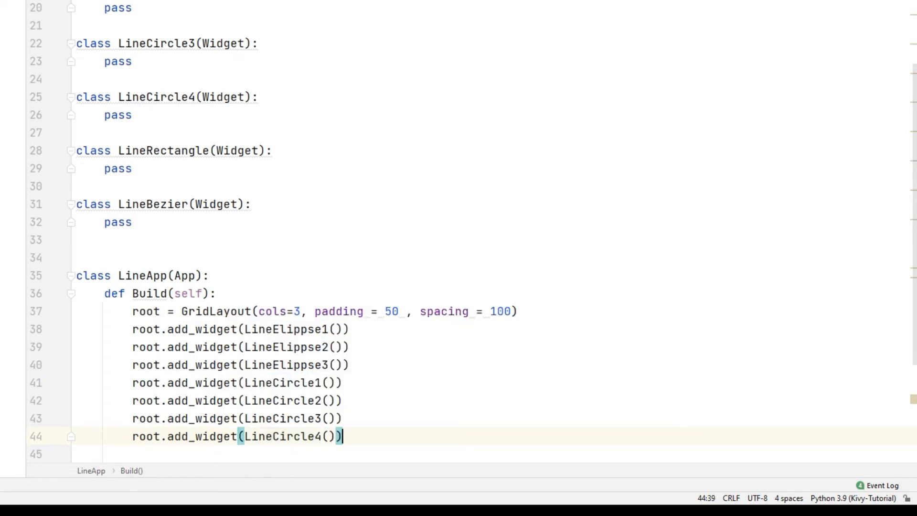
type("root.add_widget(")
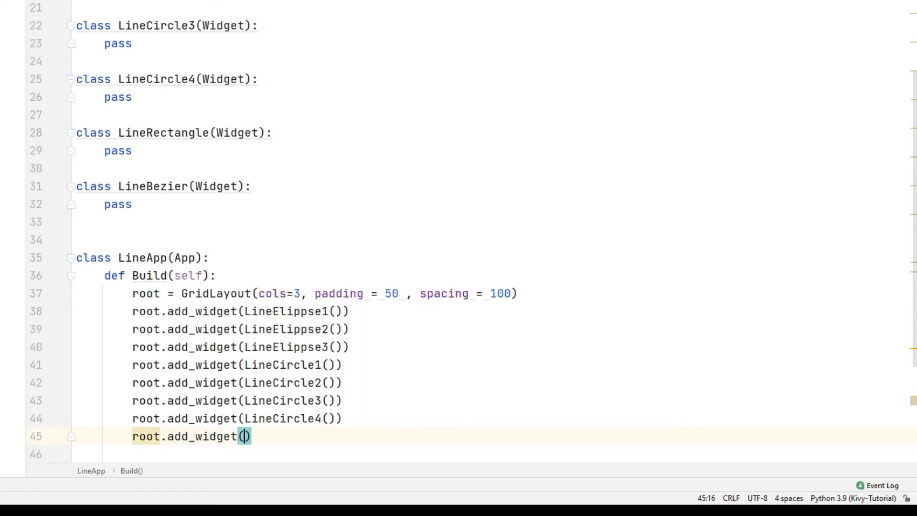
type("LineRectangle")
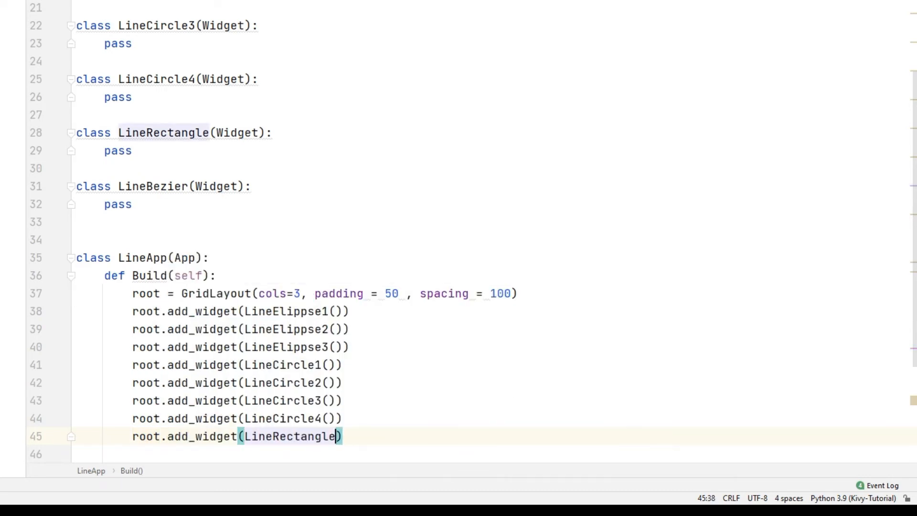
type("root.add_widget(")
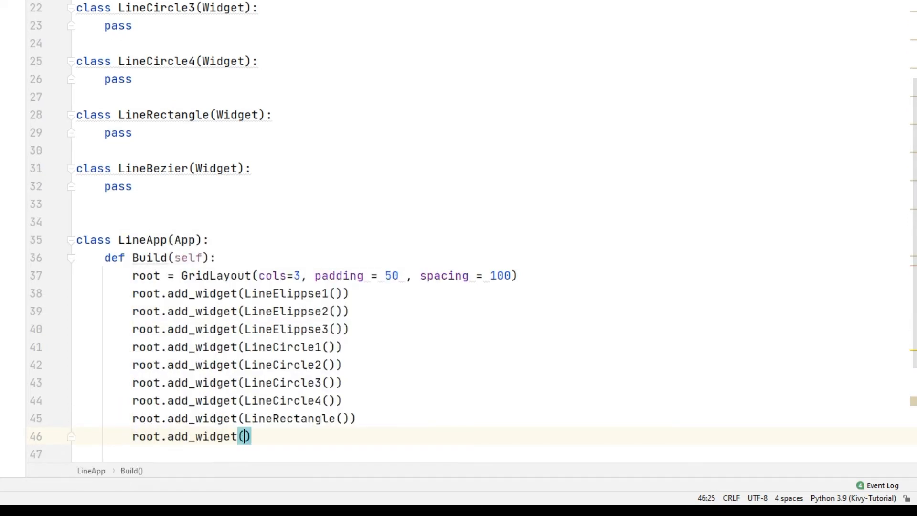
type("LineBezier")
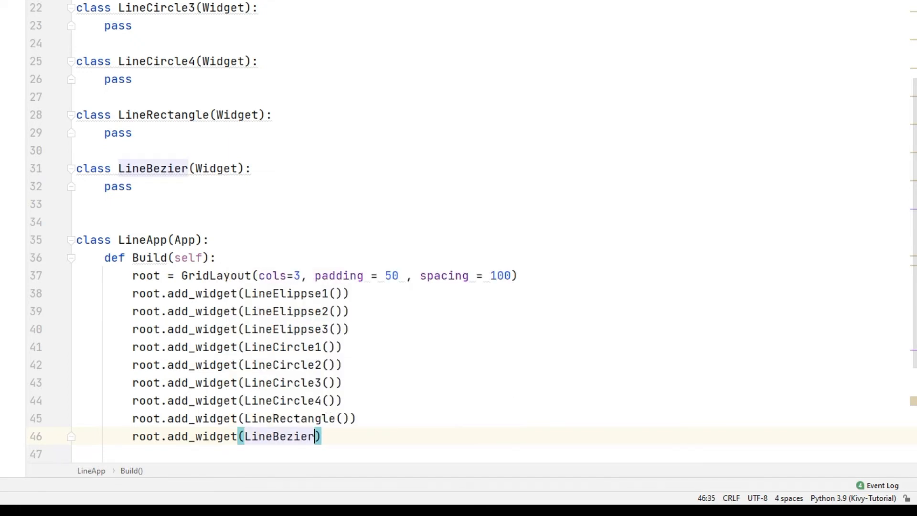
type("()")
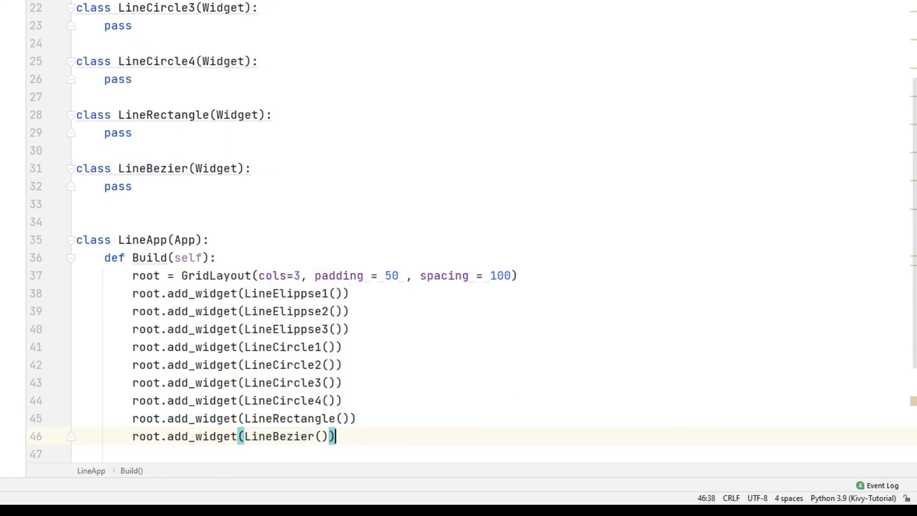
type("return root")
type("if __name__ == '")
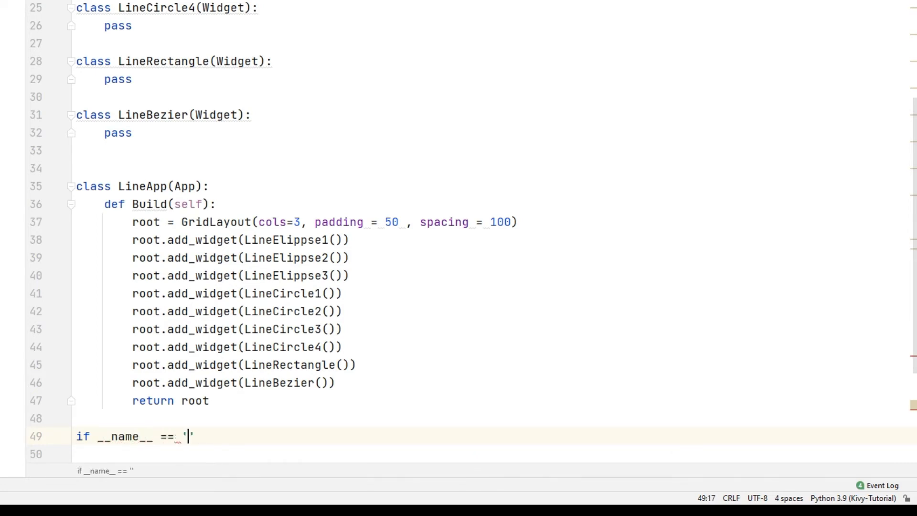
Add an if __name__ == '__main__' guard that calls LineApp().run().
type("__main__")
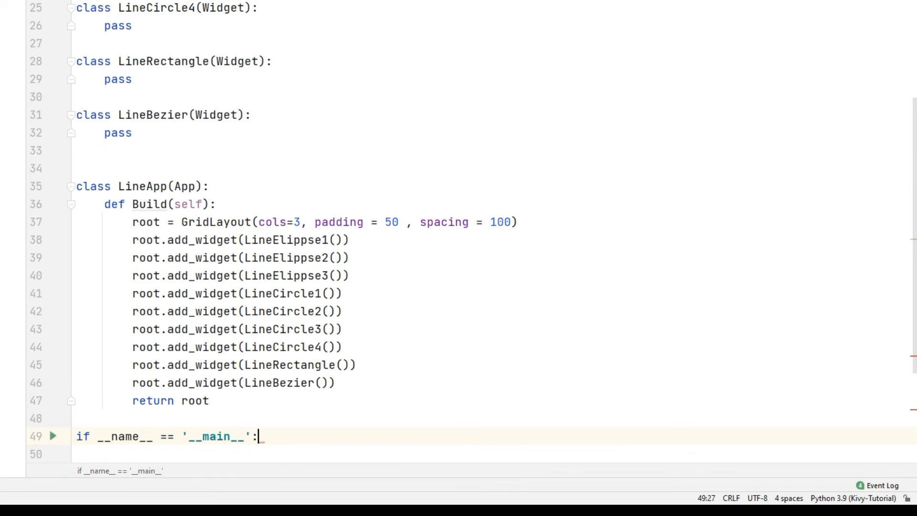
type("LineApp.run")
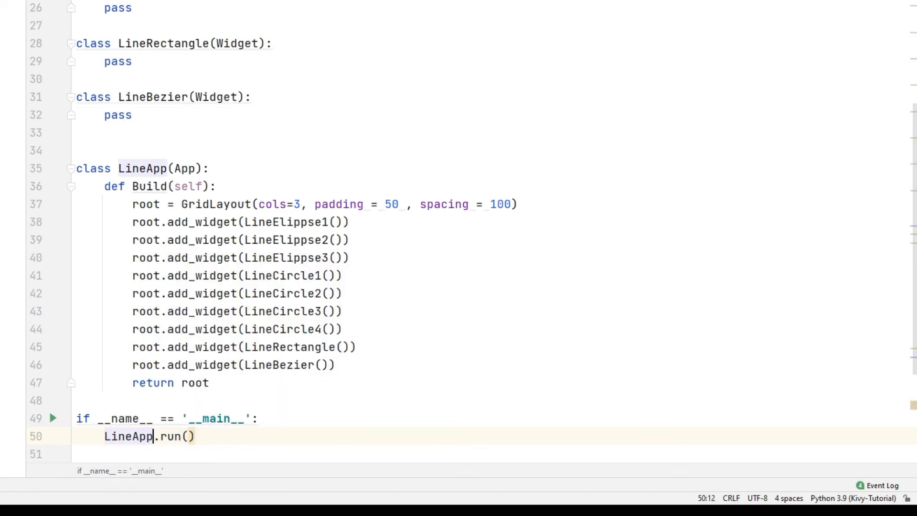
type("()")
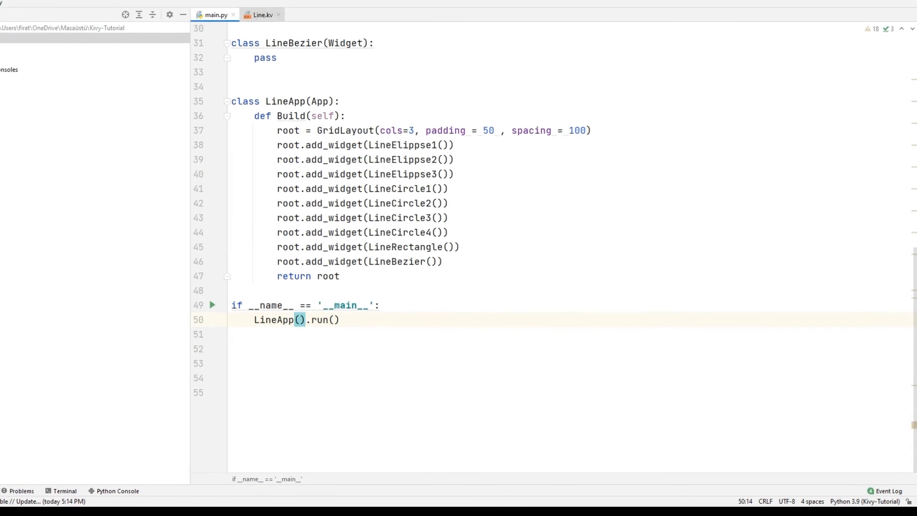
Rename the LineElippse classes to LineEllipse to match Line.kv, then run main.py.
left_click(261, 14)
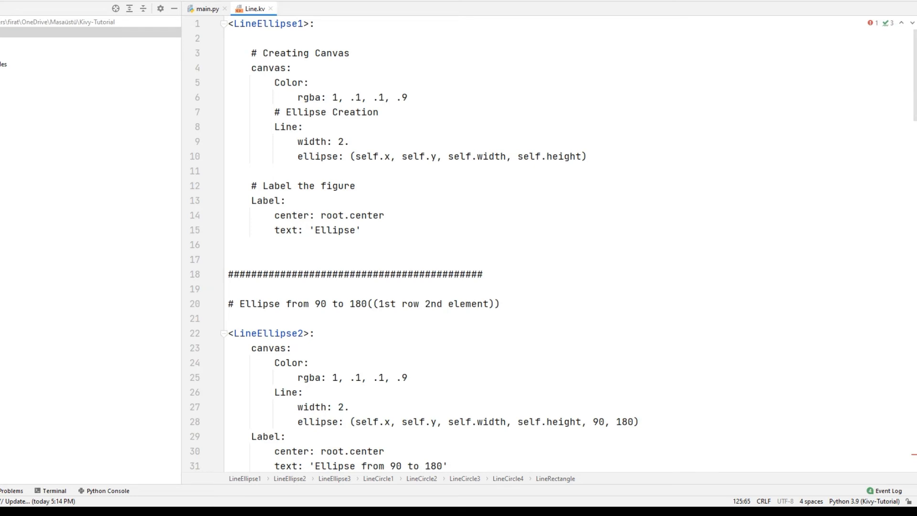
left_click(205, 9)
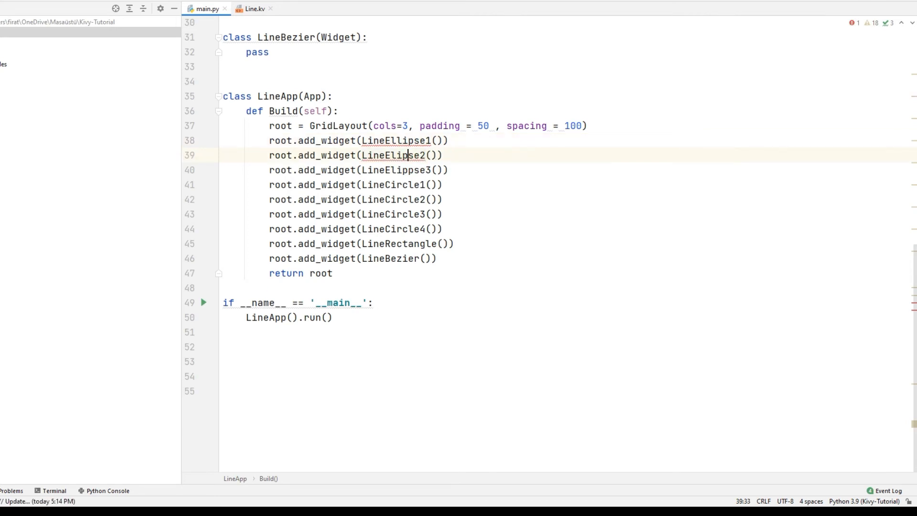
type("l")
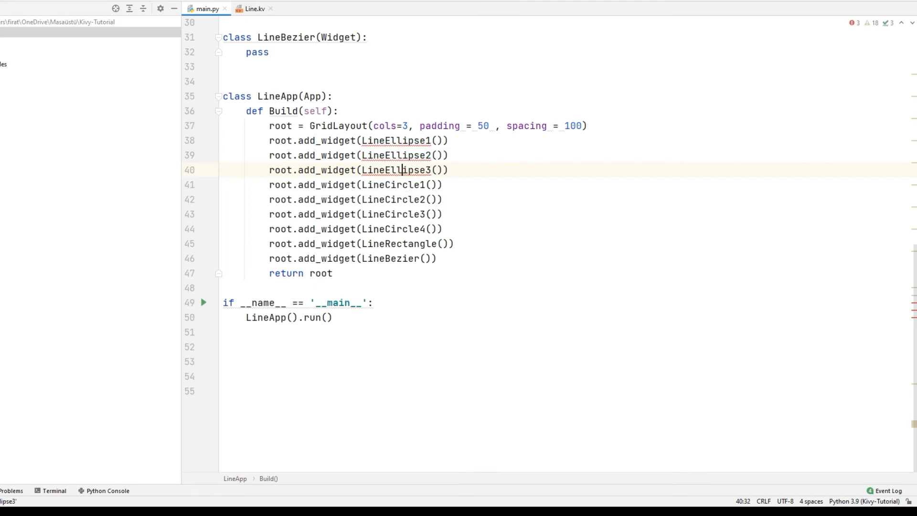
type("bu")
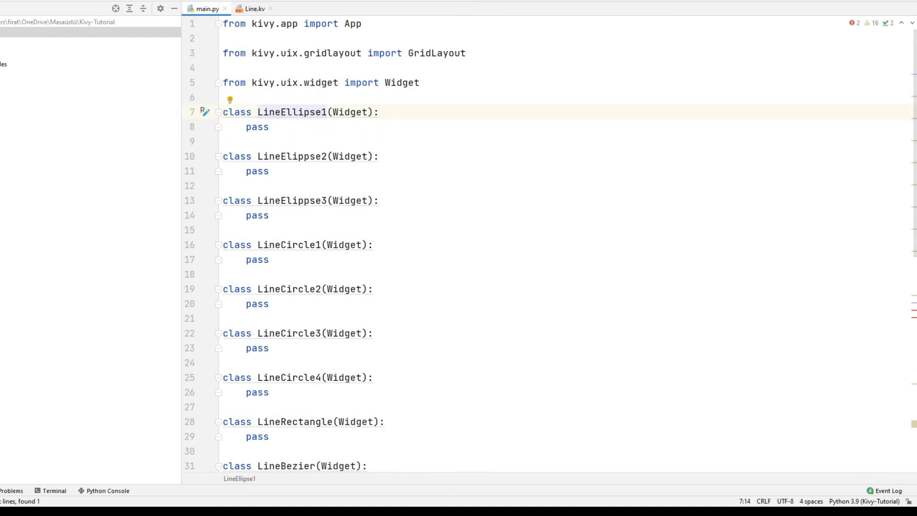
left_click(298, 157)
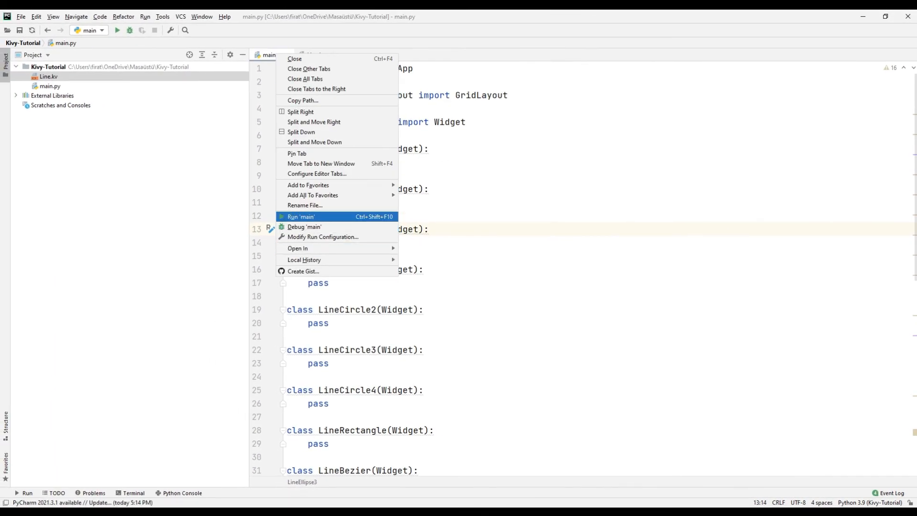
left_click(301, 216)
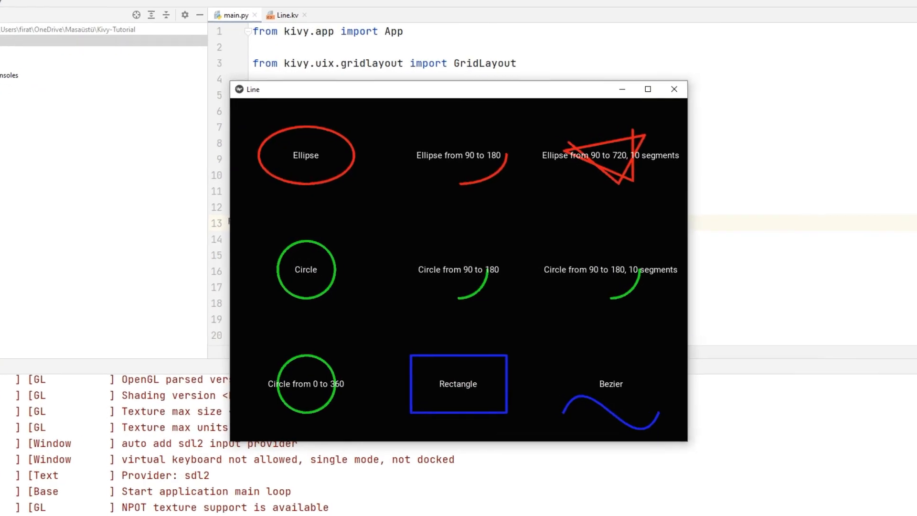